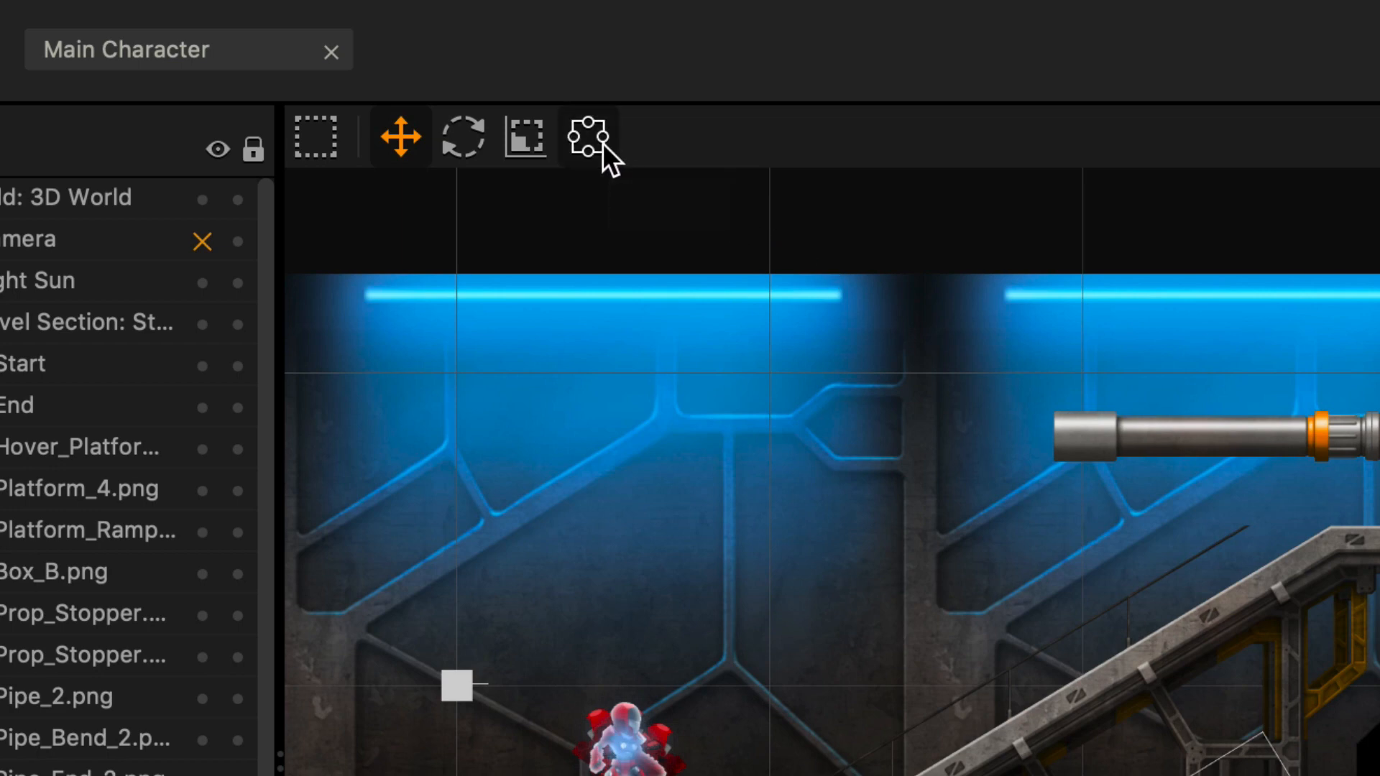
- Drag the Pipe_2.png platform upward with the move gizmo and fine-tune its height
click(587, 137)
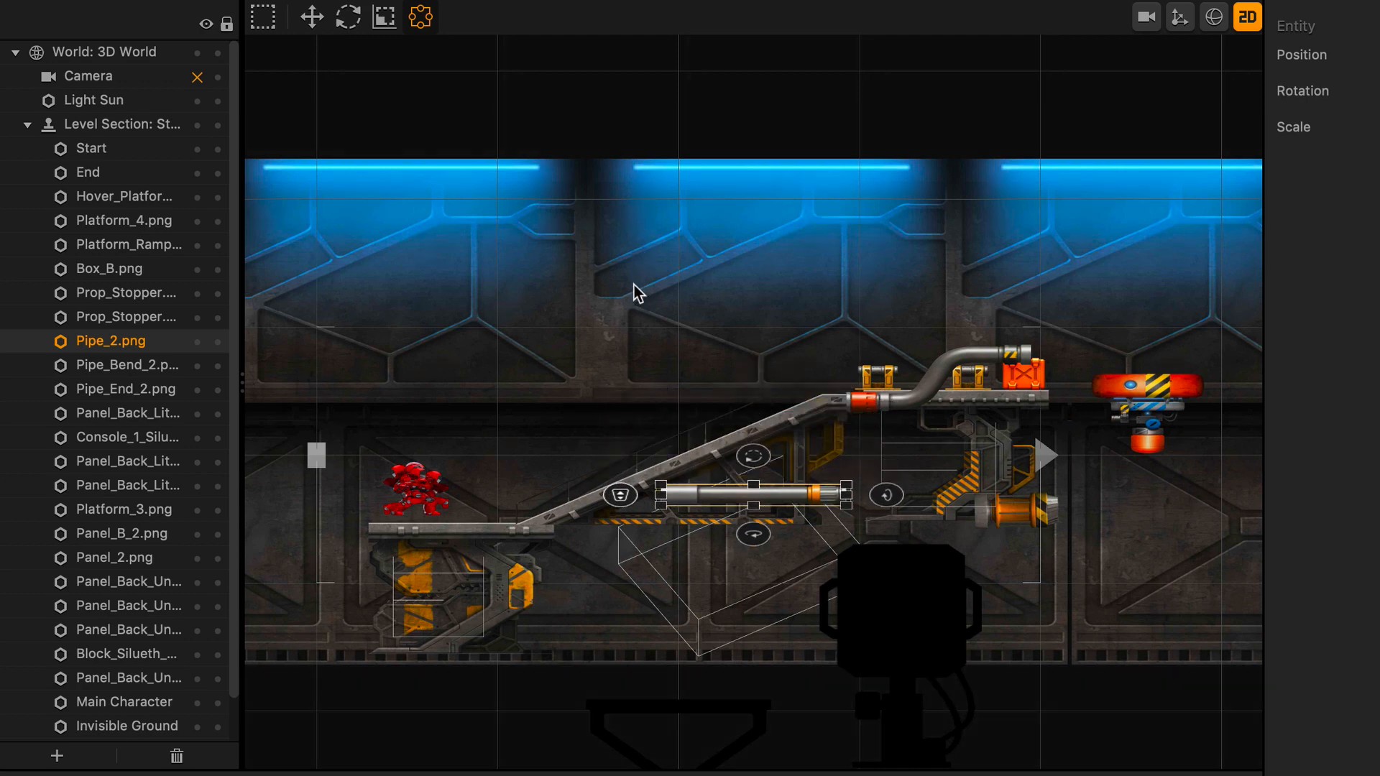
drag(751, 493, 751, 348)
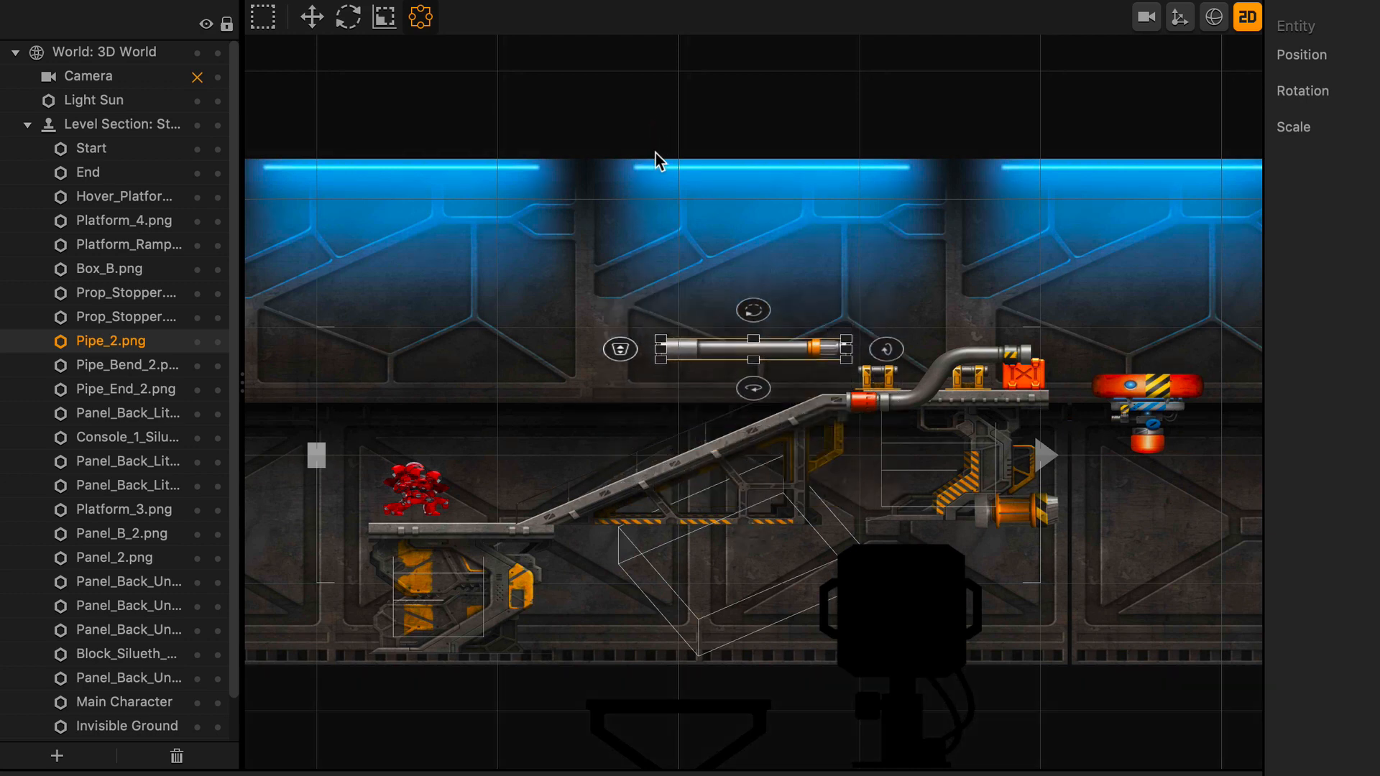
drag(751, 348, 751, 403)
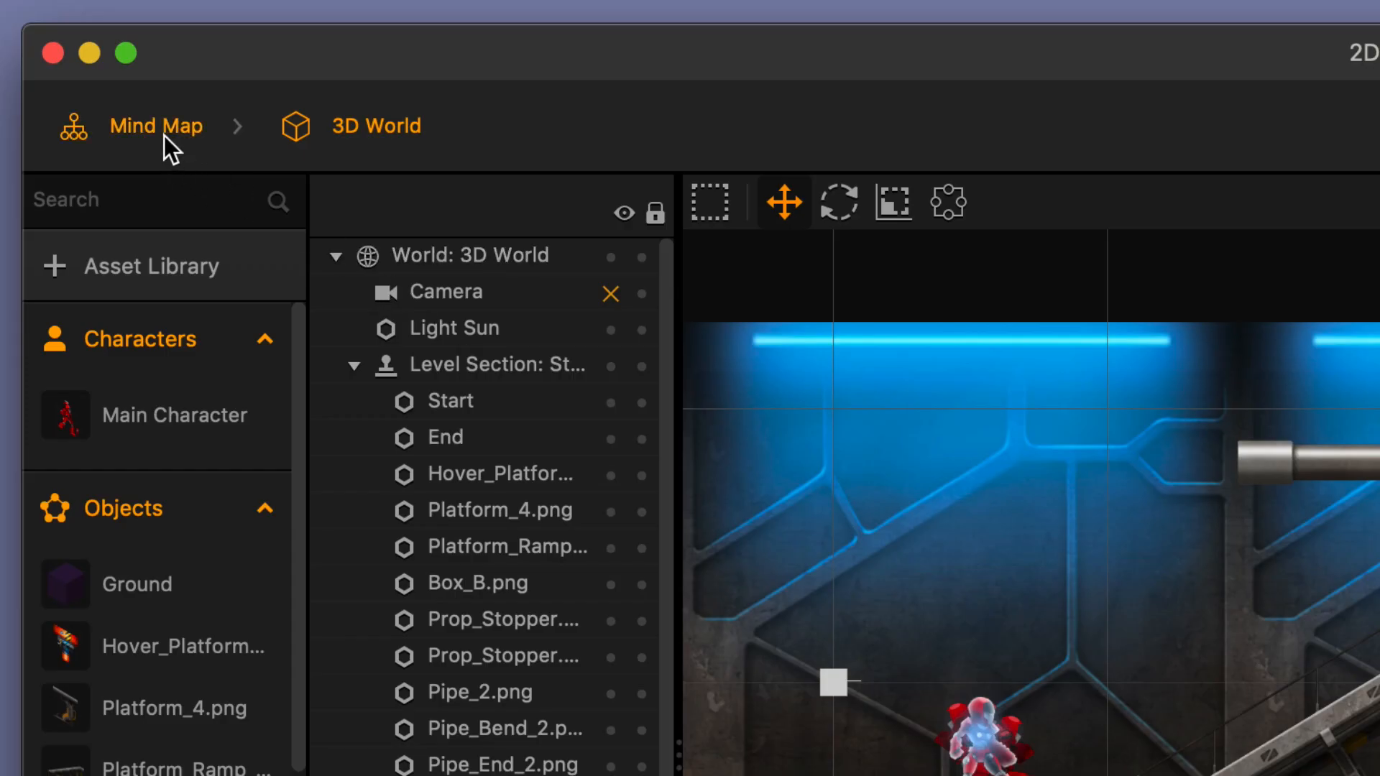
- From the Mind Map, enter the 3D World UI and expand the Buttons list to add a button
click(157, 125)
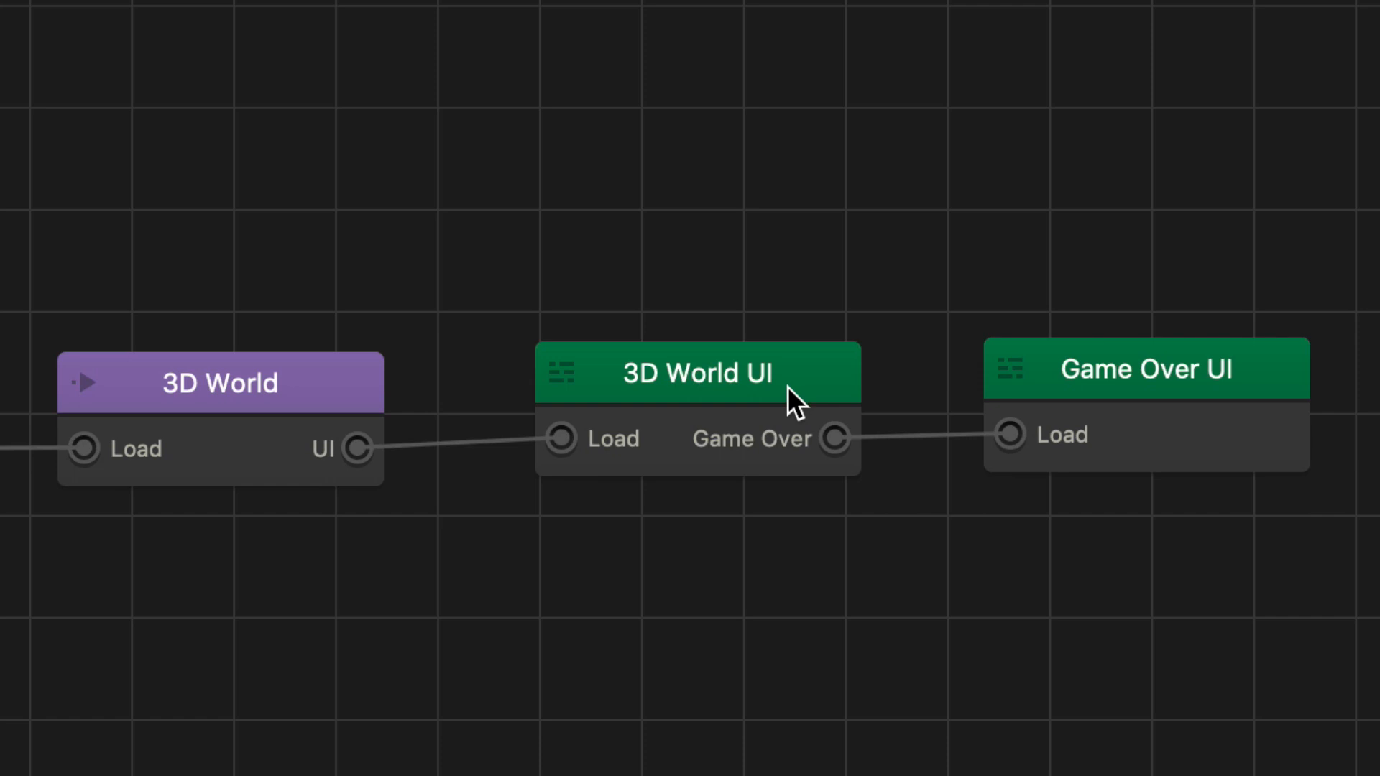
double_click(695, 372)
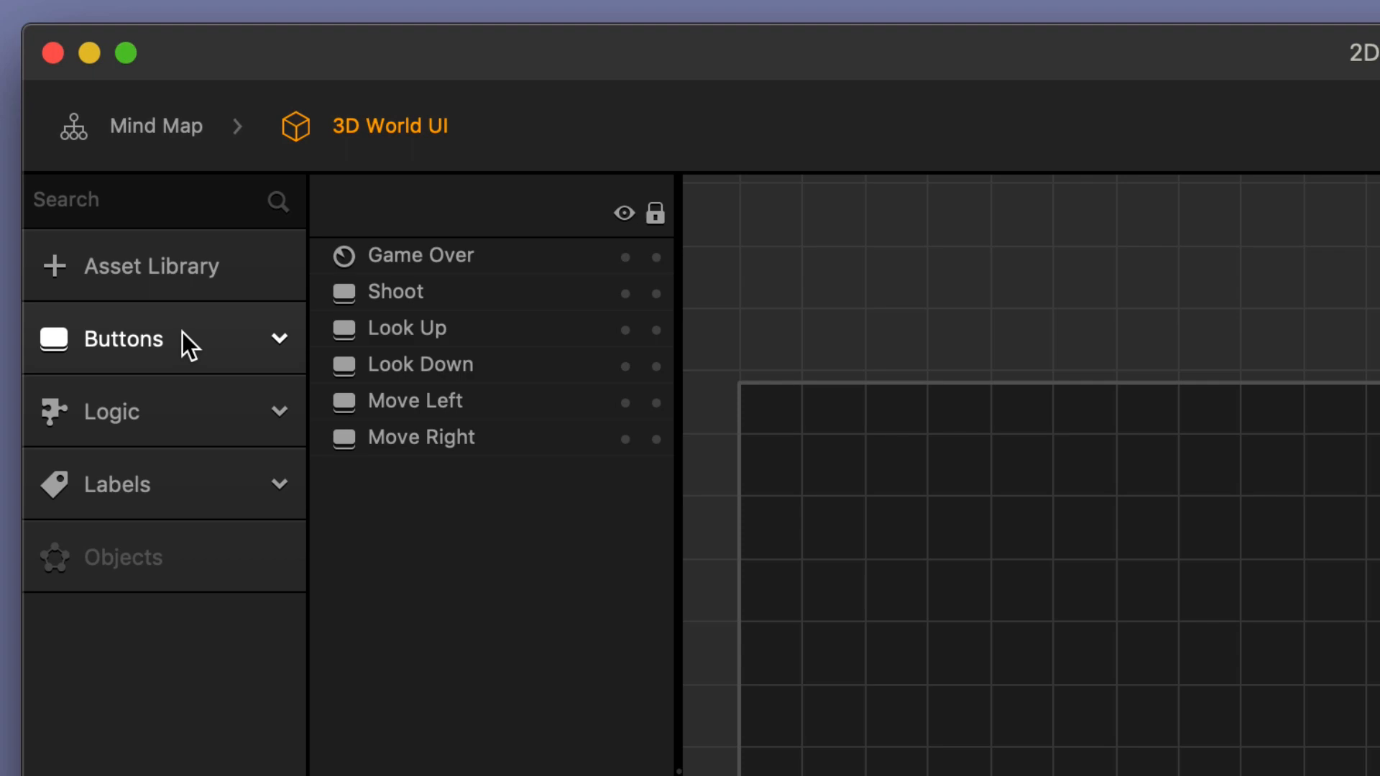
click(123, 339)
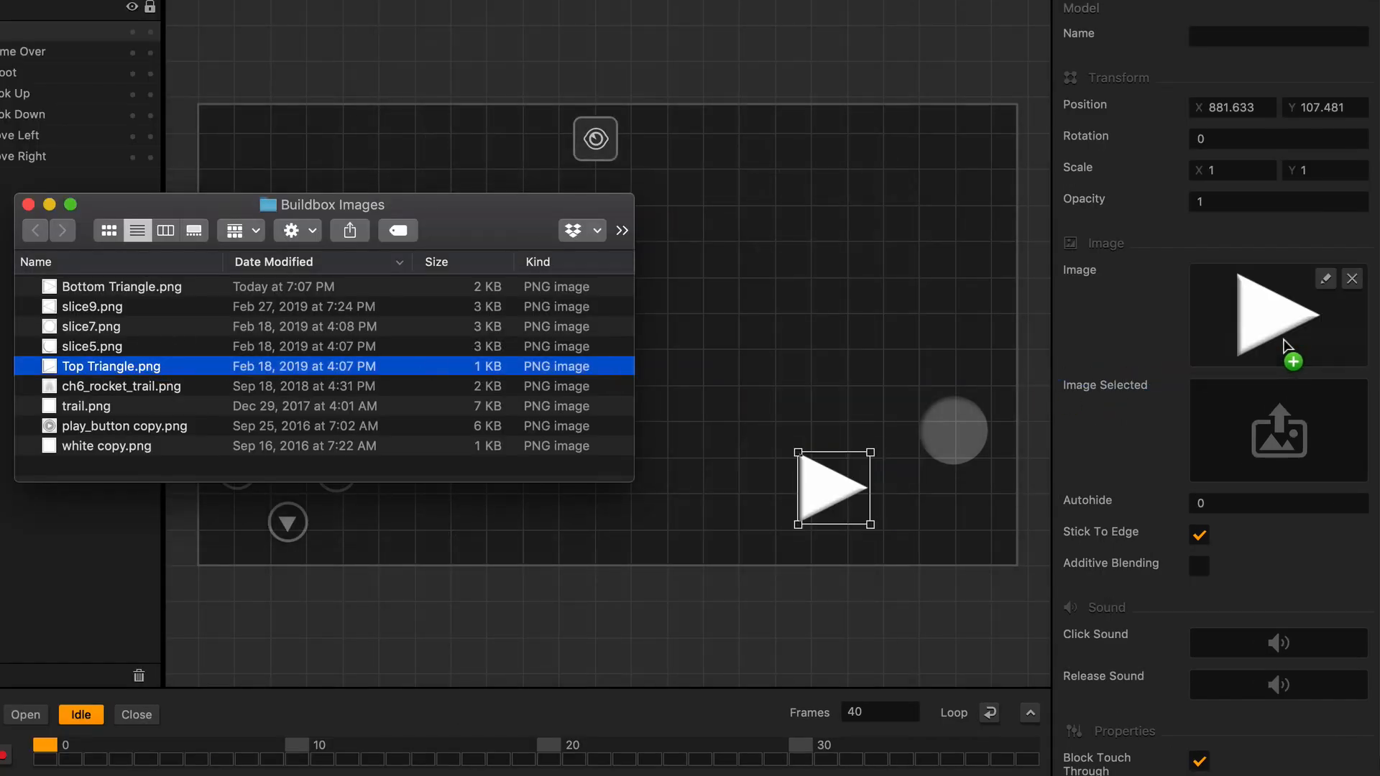
- Use Top Triangle.png as the pressed image, rotate the button -90 to point up, opacity 0.3, name Jump
click(120, 287)
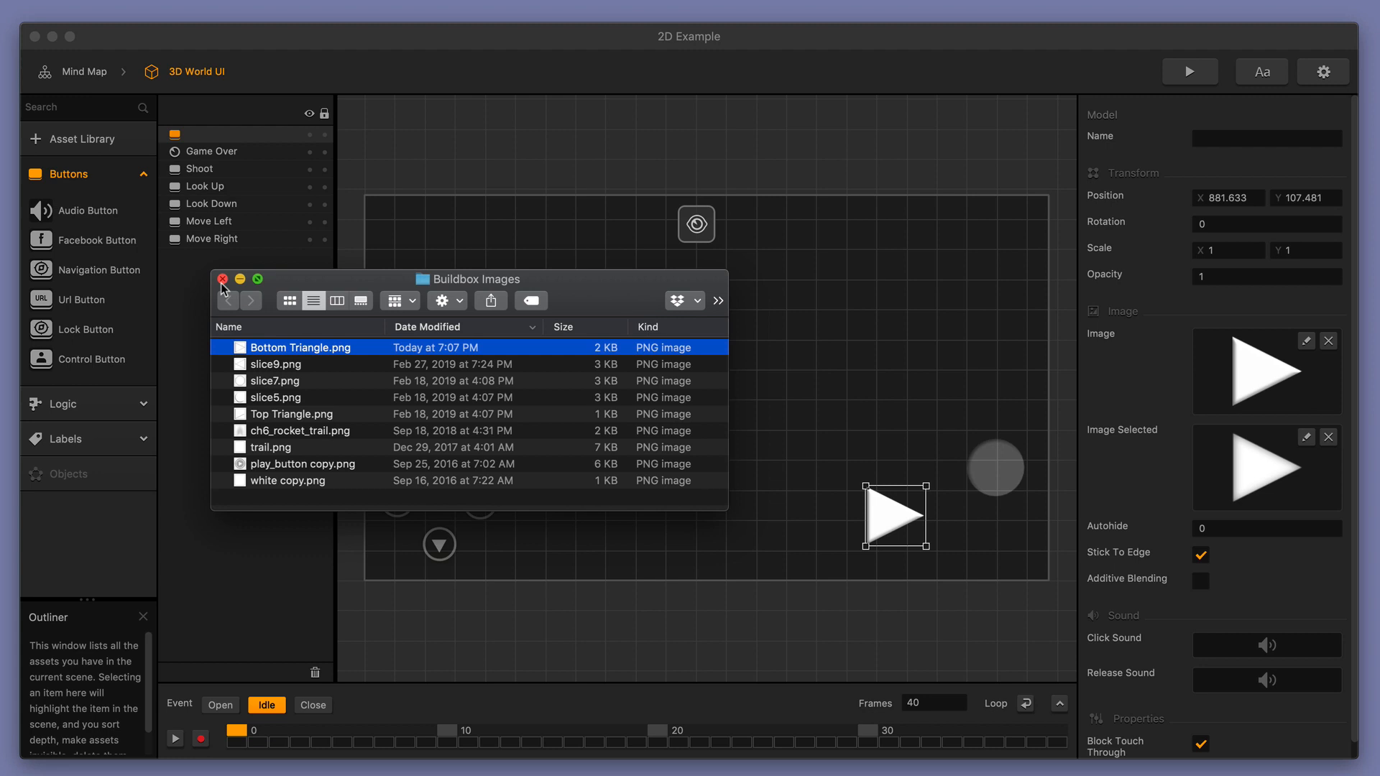
click(222, 279)
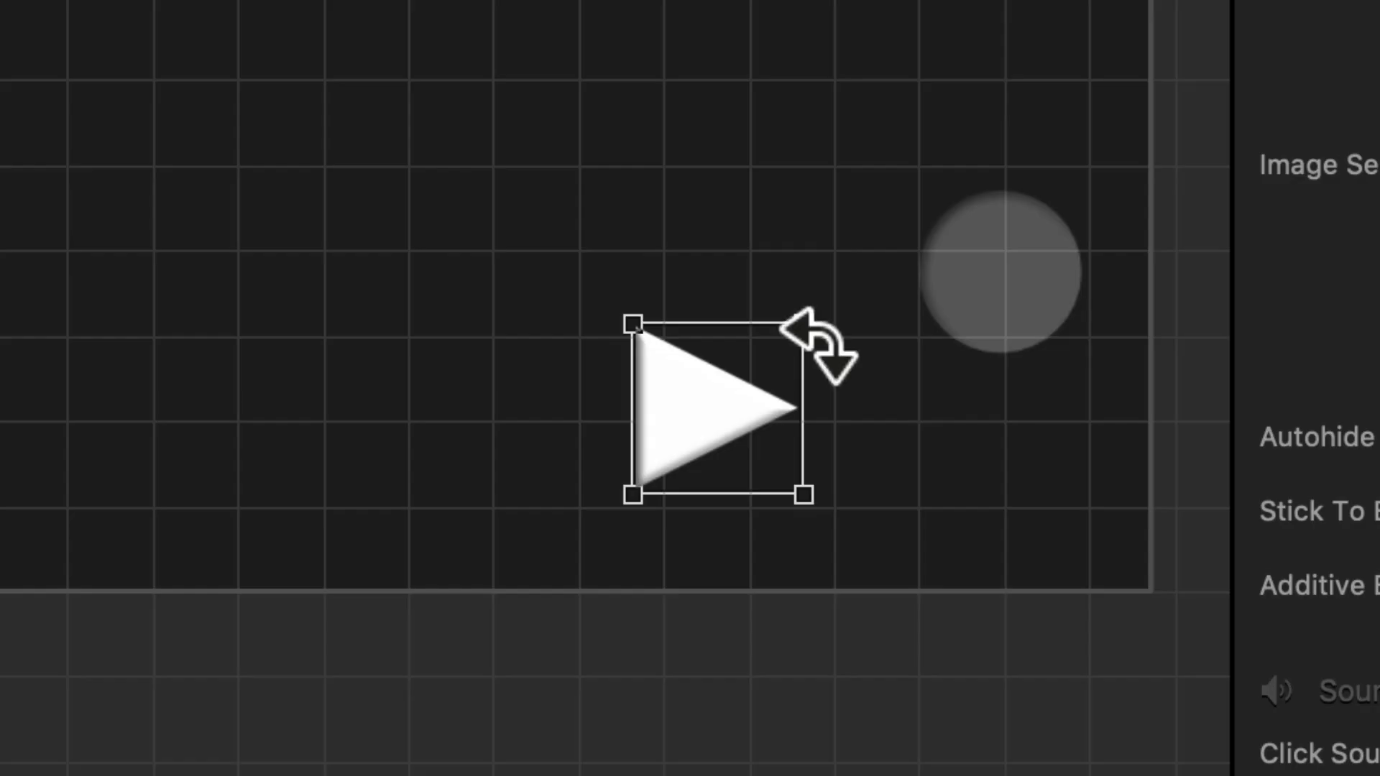
drag(817, 352, 721, 277)
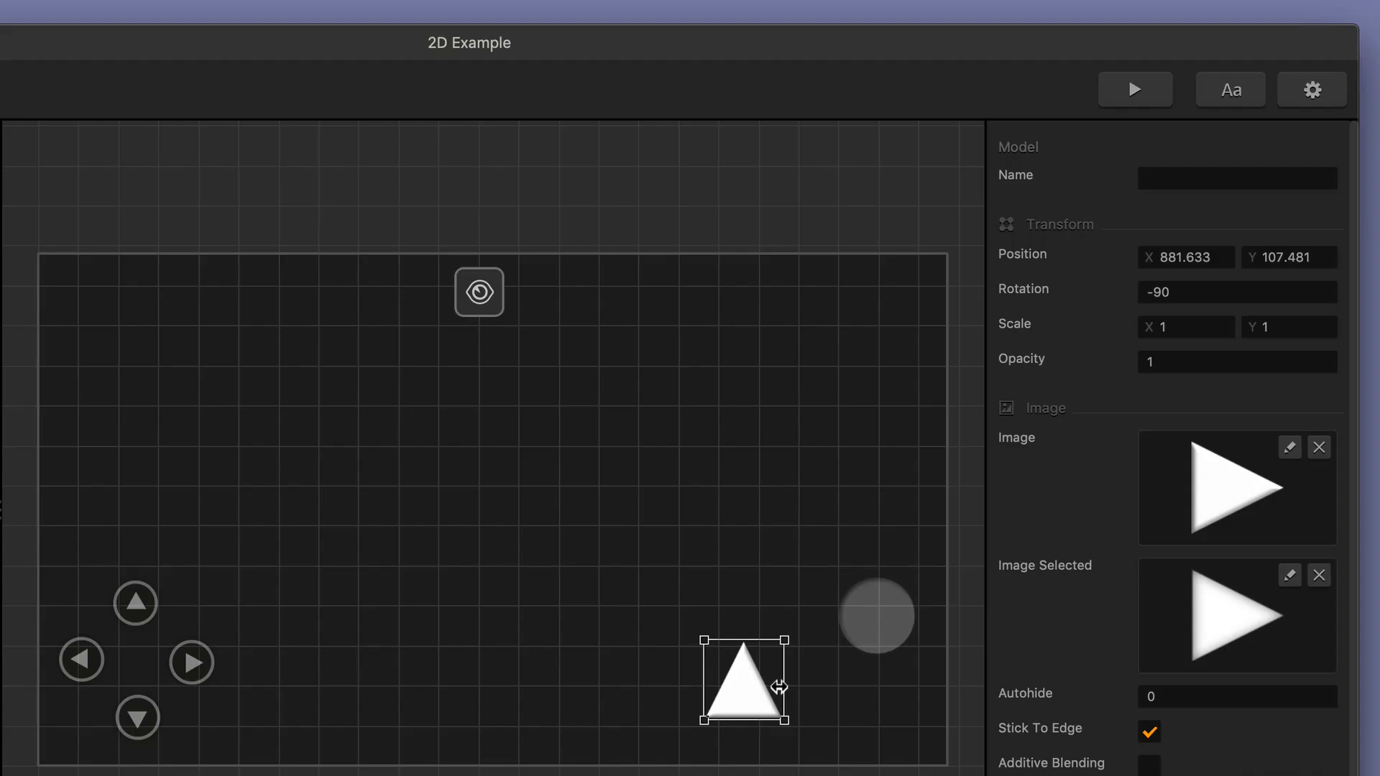
mouse_move(931, 747)
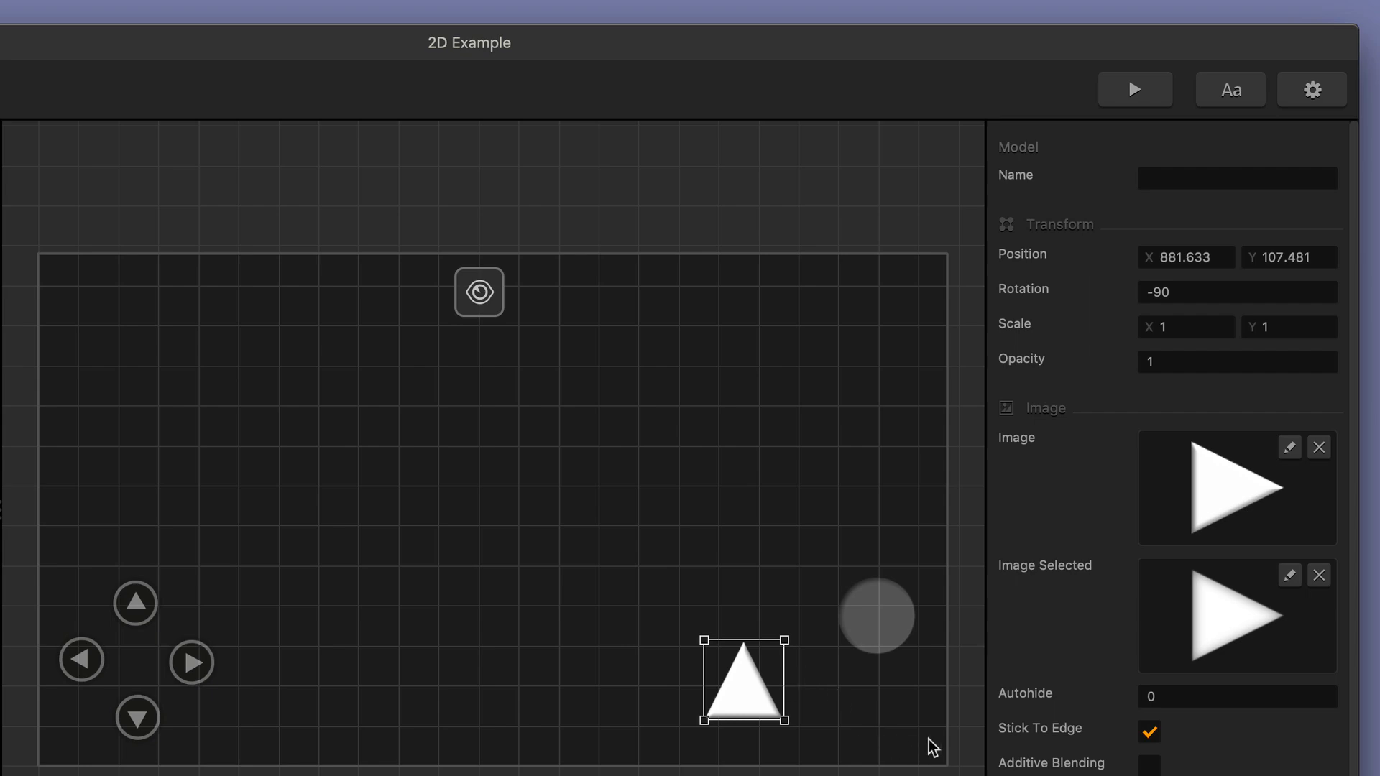
click(1236, 360)
text(0.3)
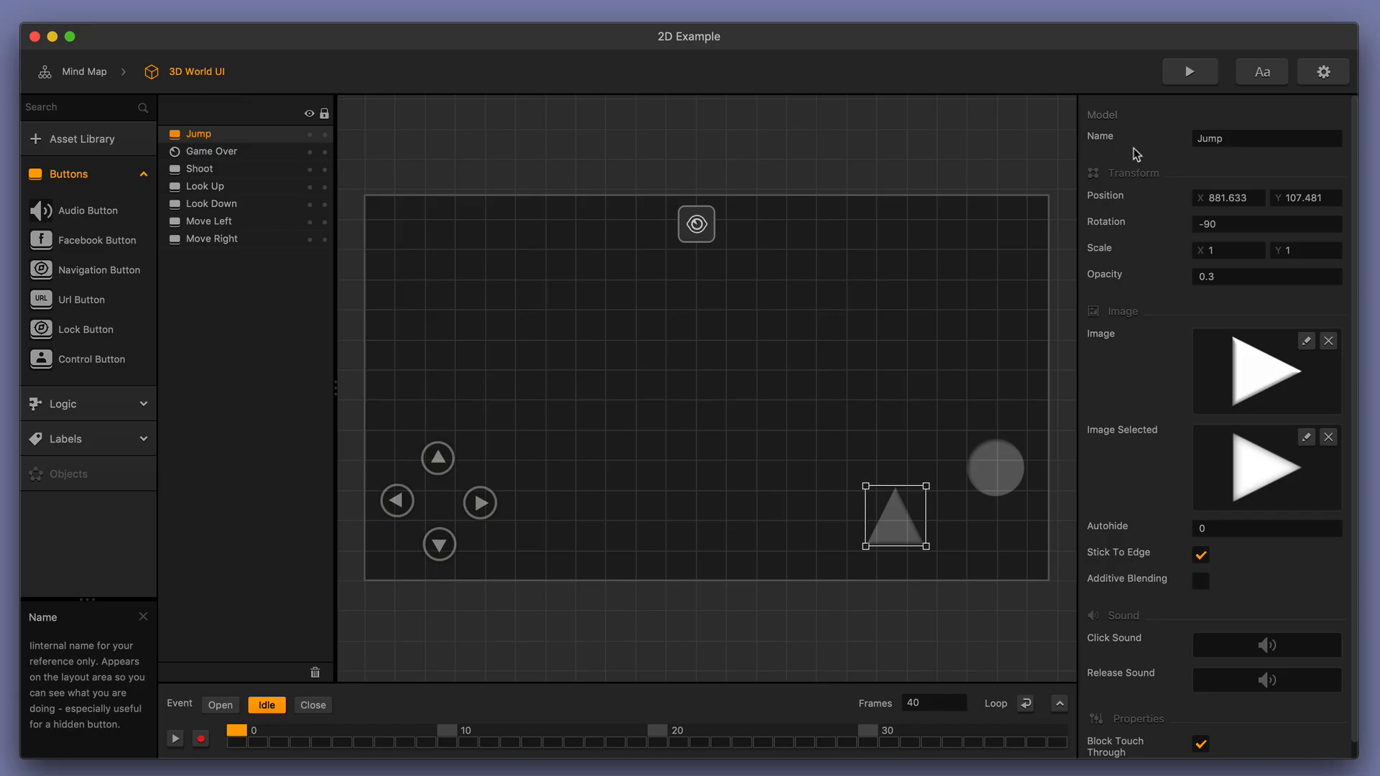
- Via the Mind Map, enter the 3D World scene and the Main Character's node map
click(84, 72)
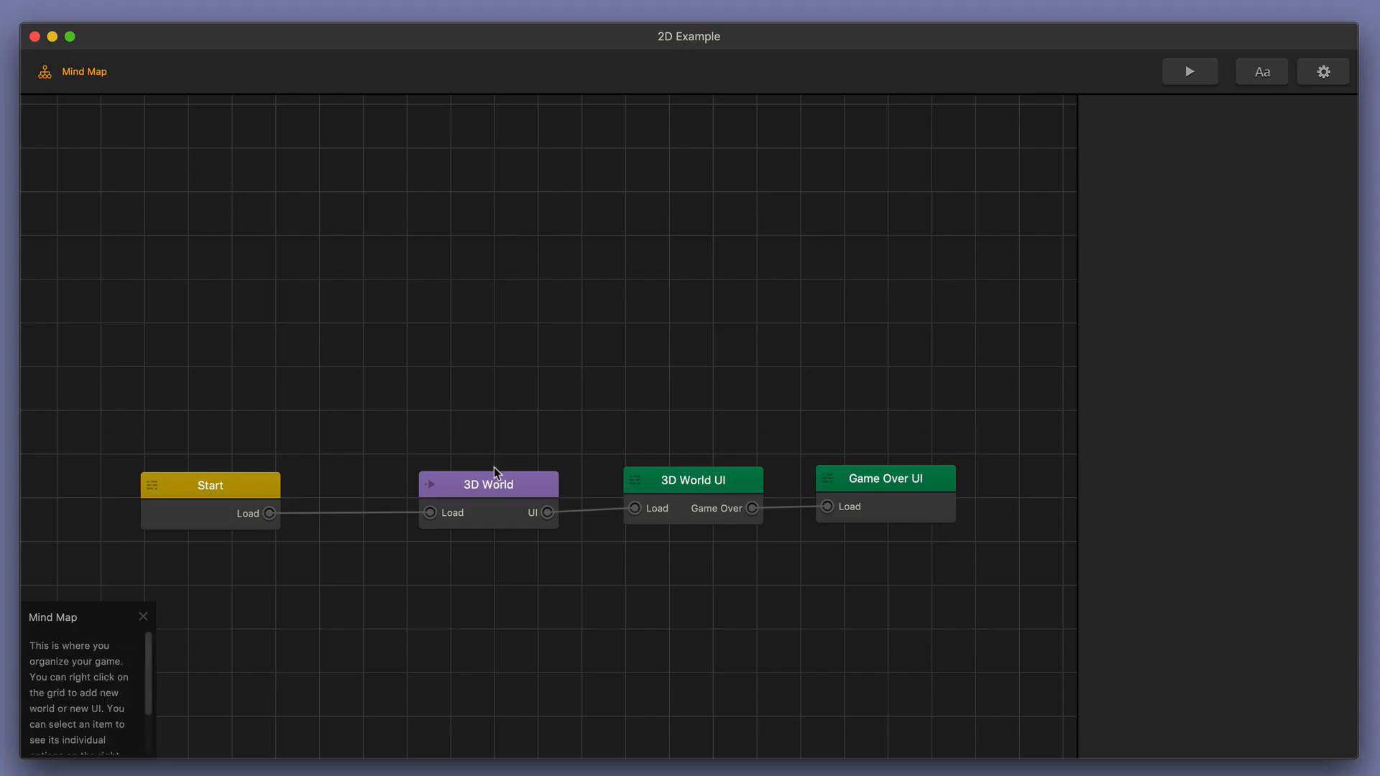
double_click(487, 485)
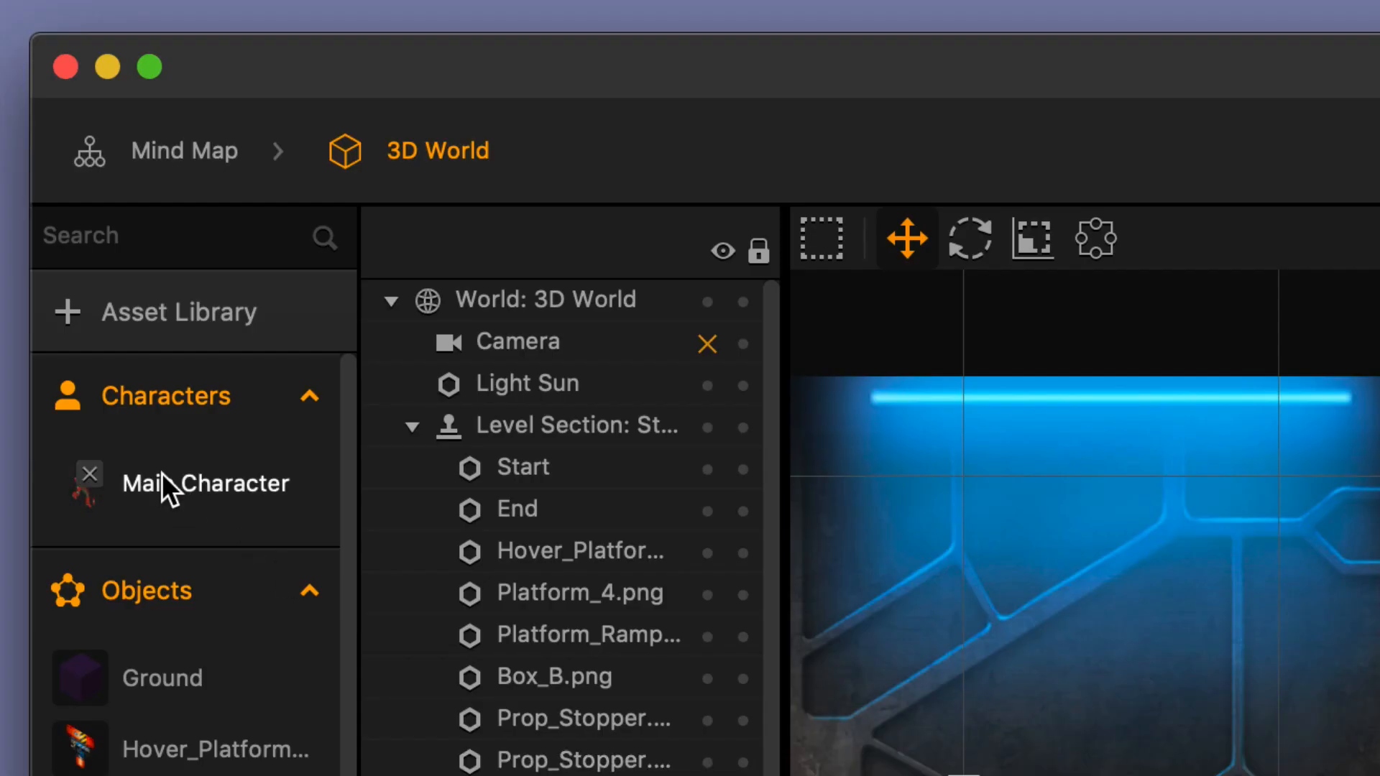
double_click(205, 482)
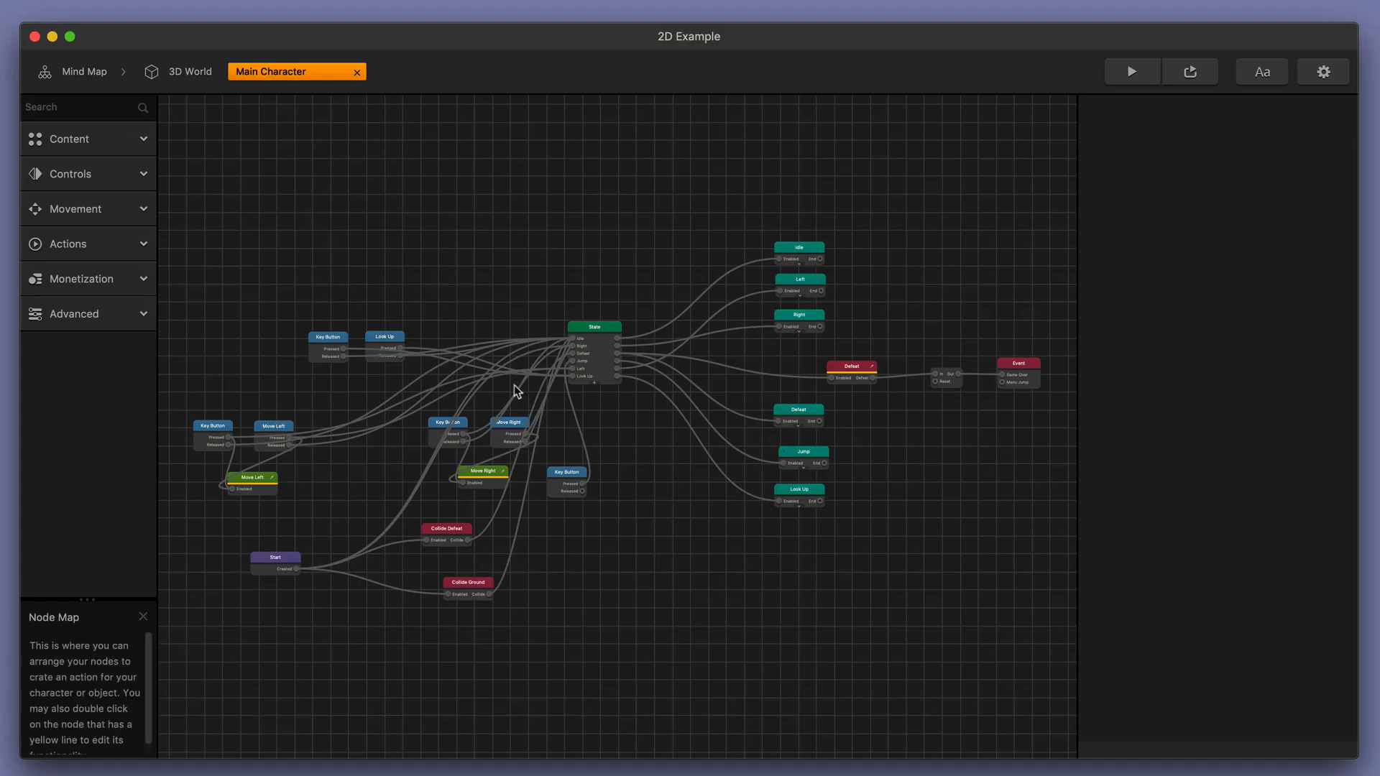
mouse_move(402, 237)
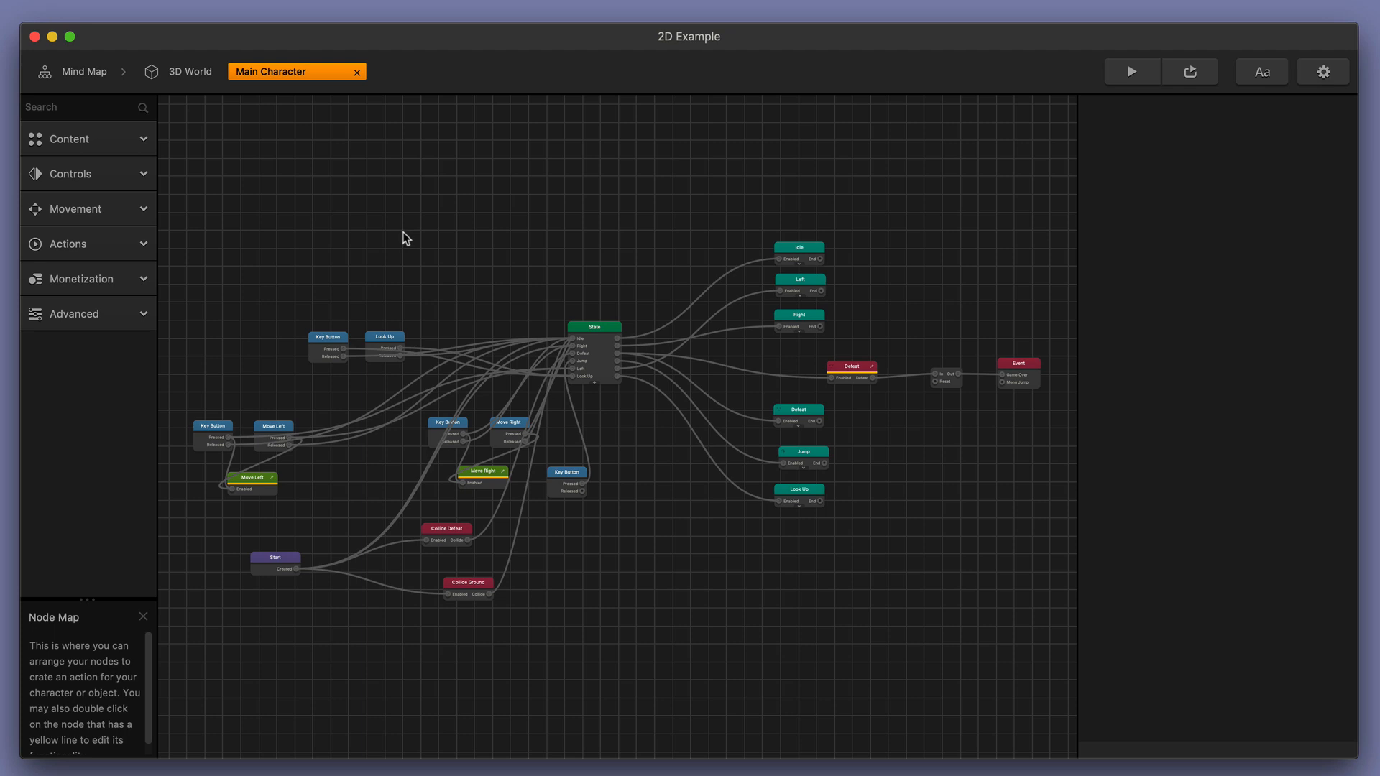
mouse_move(351, 219)
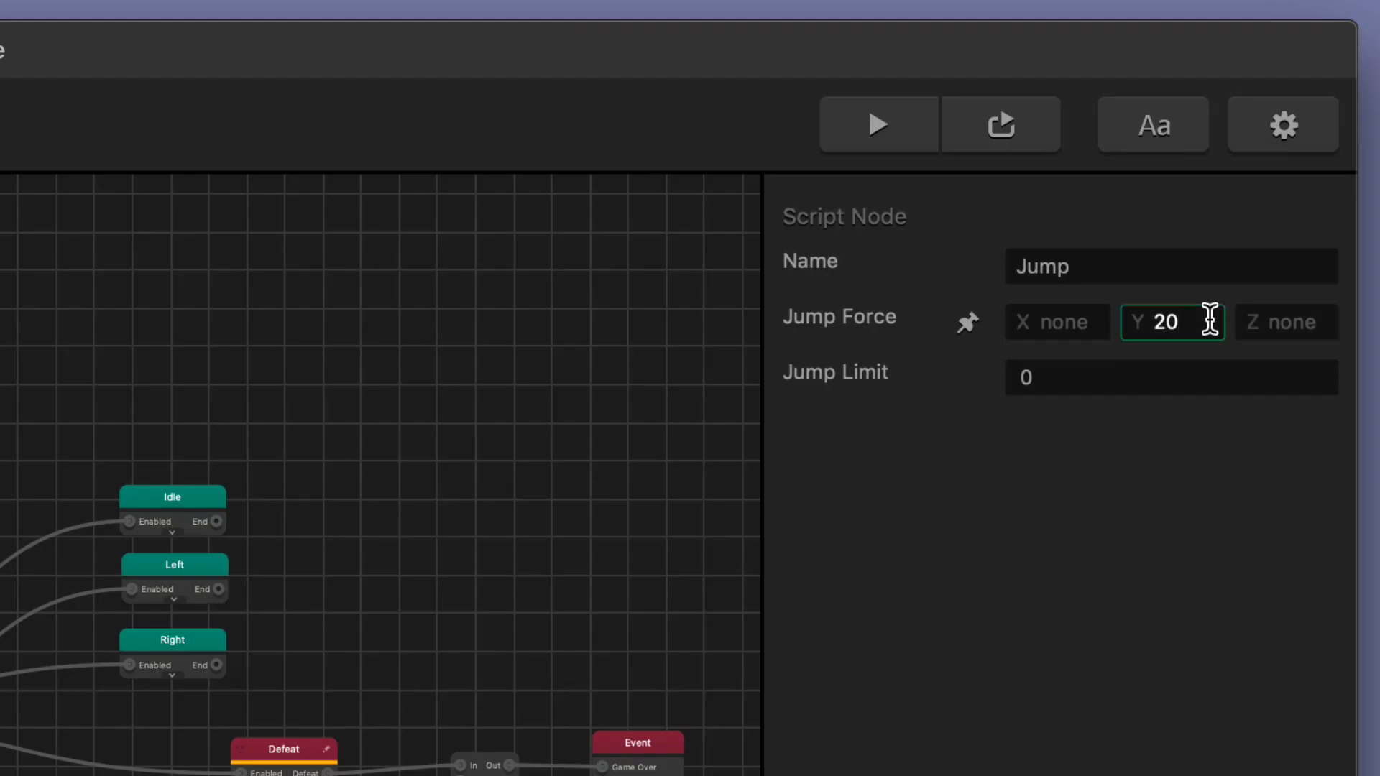
- Clear the Jump node's Jump Force Y value of 20 and enter the new force
key(backspace)
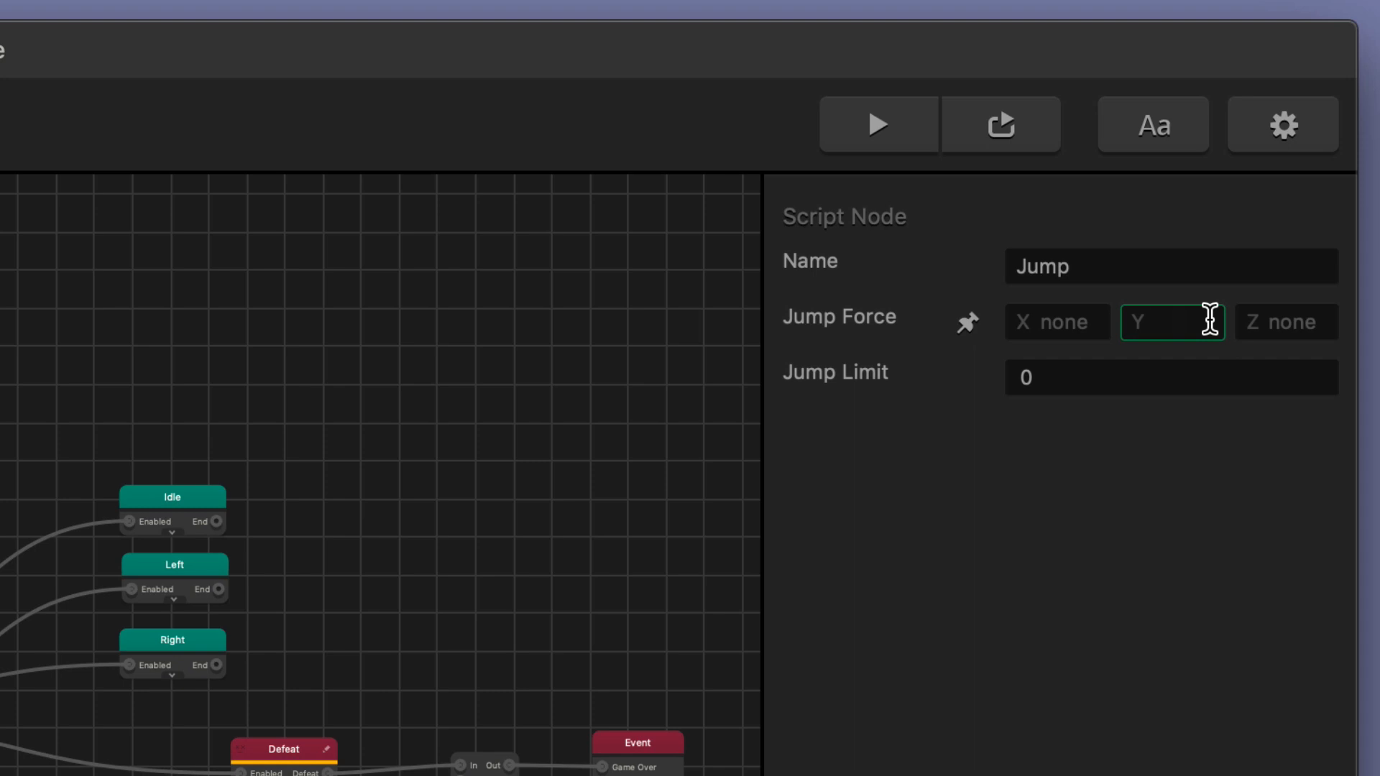
text(6)
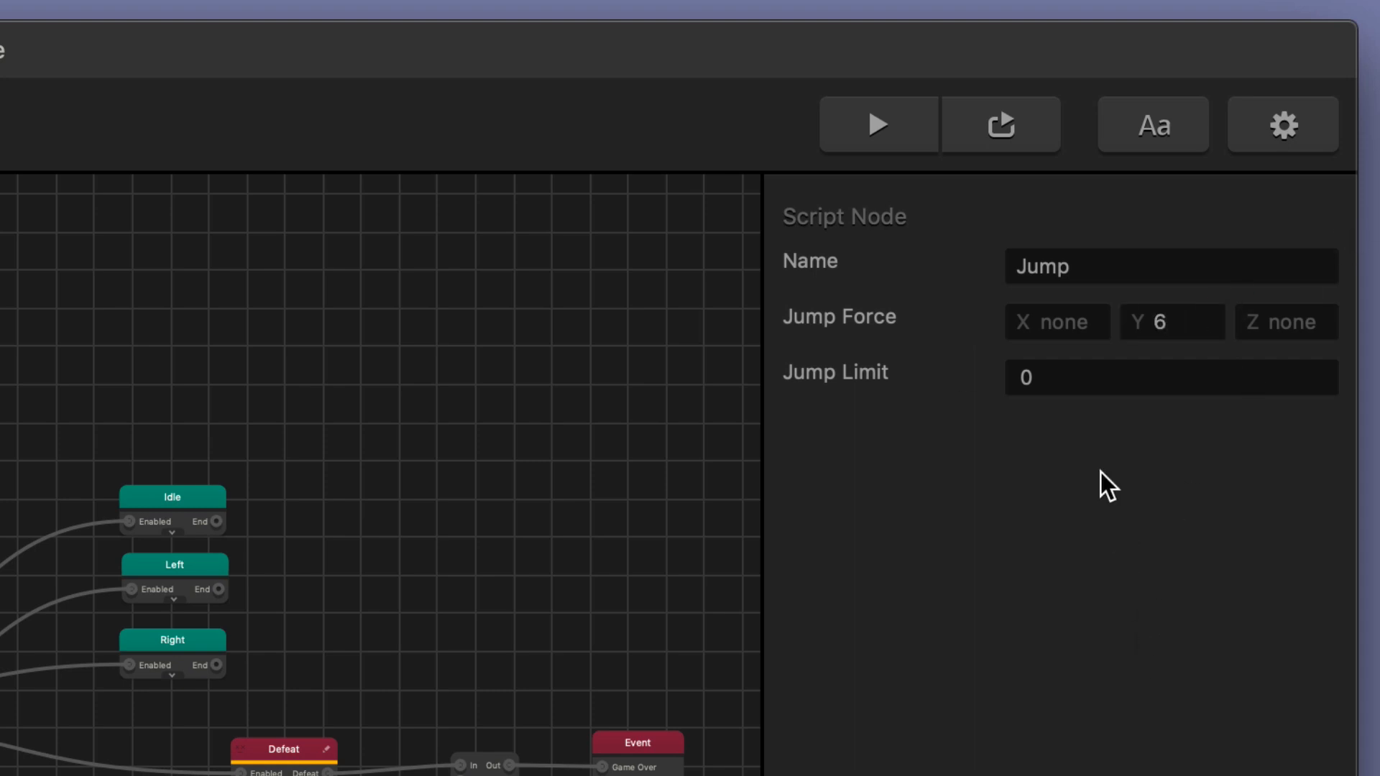
text(1)
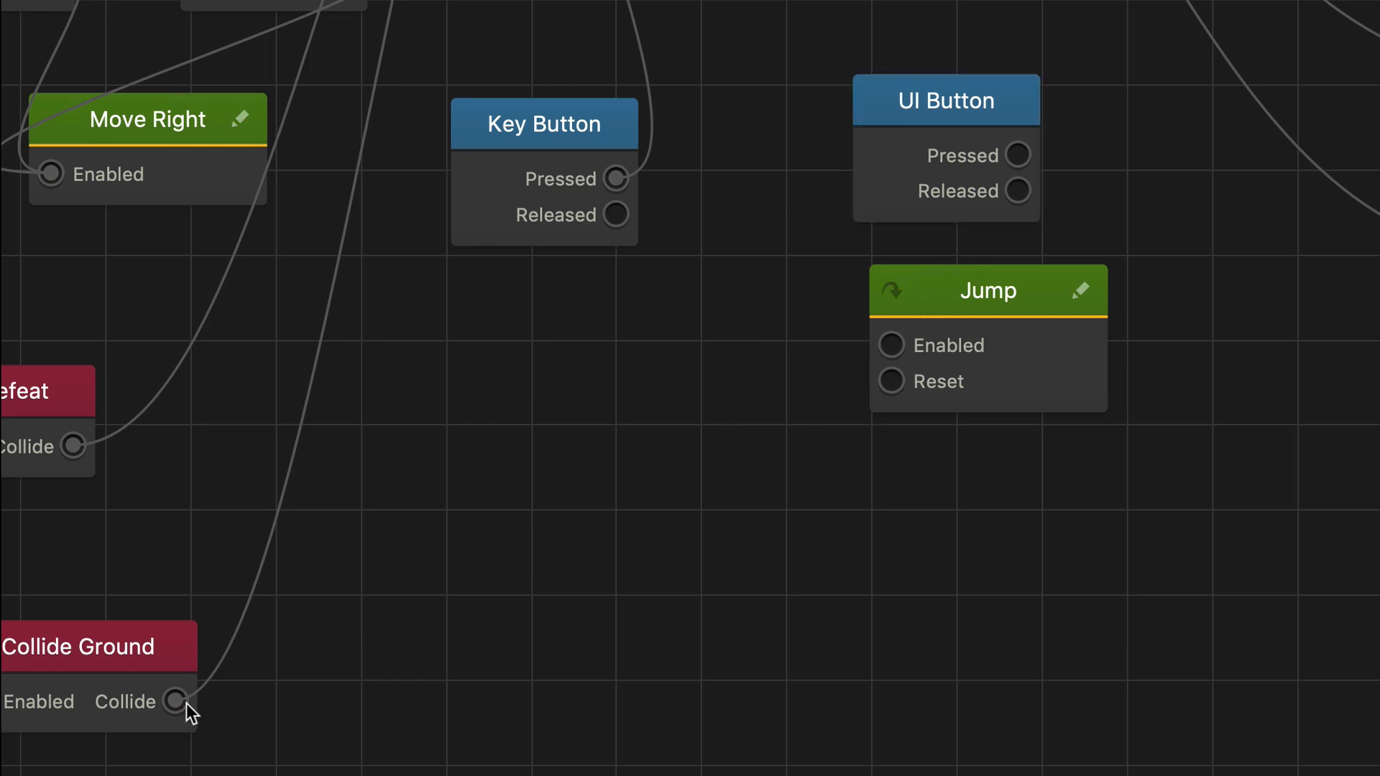
- Link Collide Ground to Jump, set the UI Button's UI Buttons to Jump, wire Pressed into the State node's Jump
drag(179, 701, 891, 381)
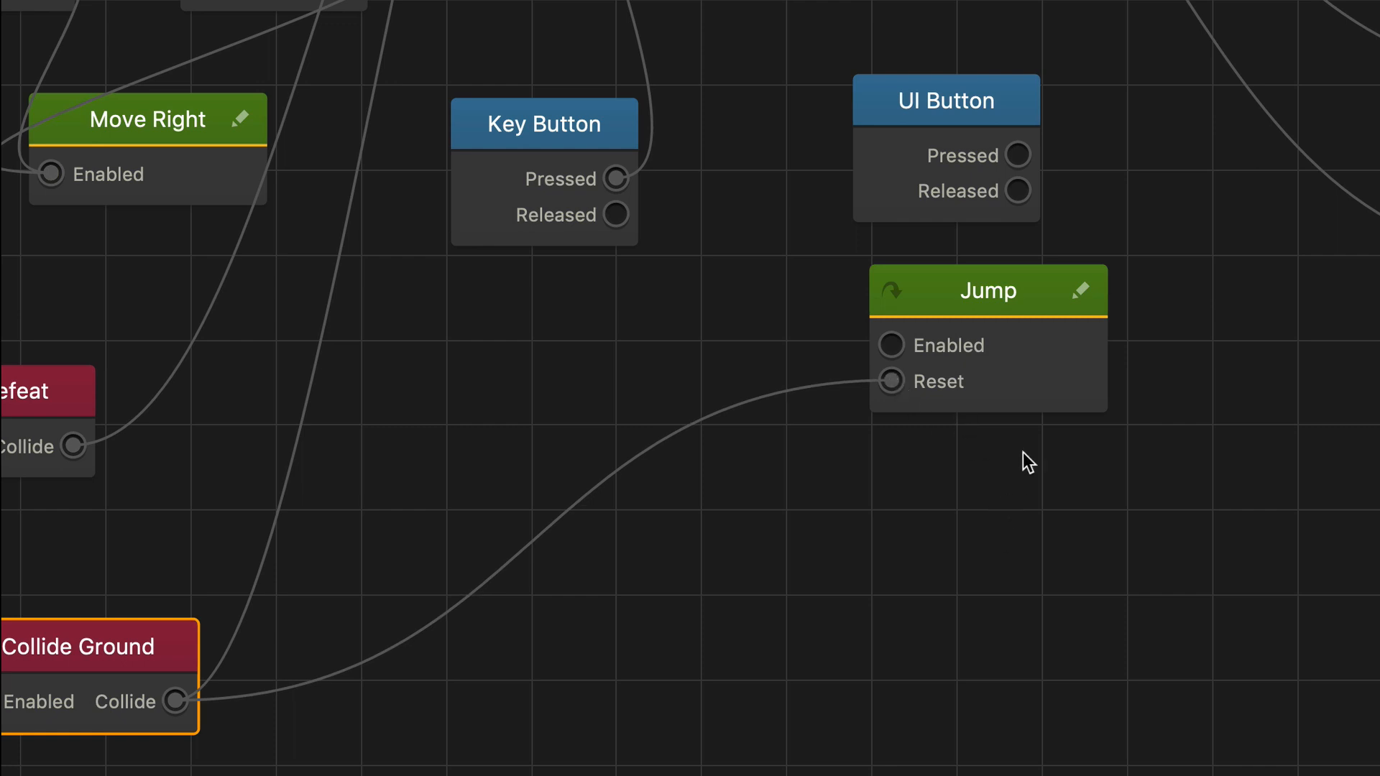
click(987, 292)
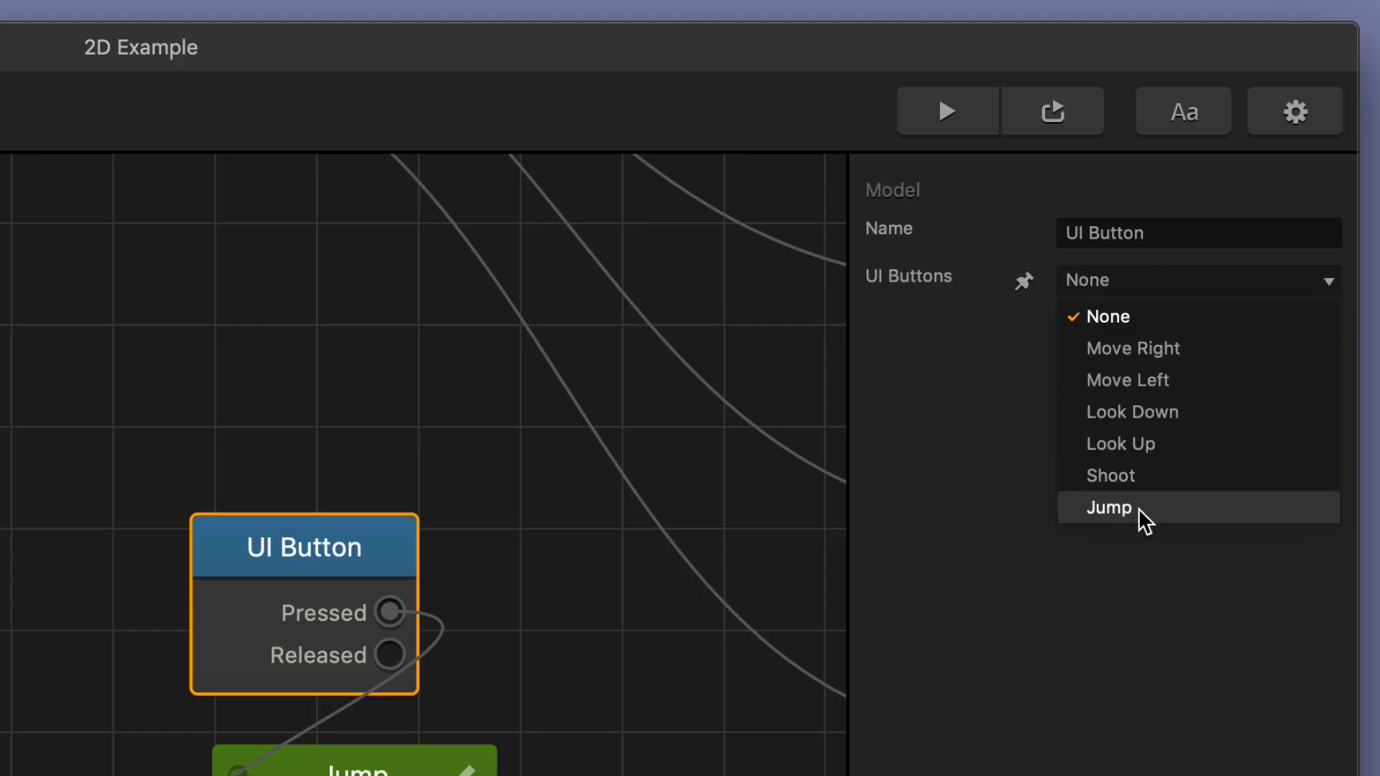
click(1108, 507)
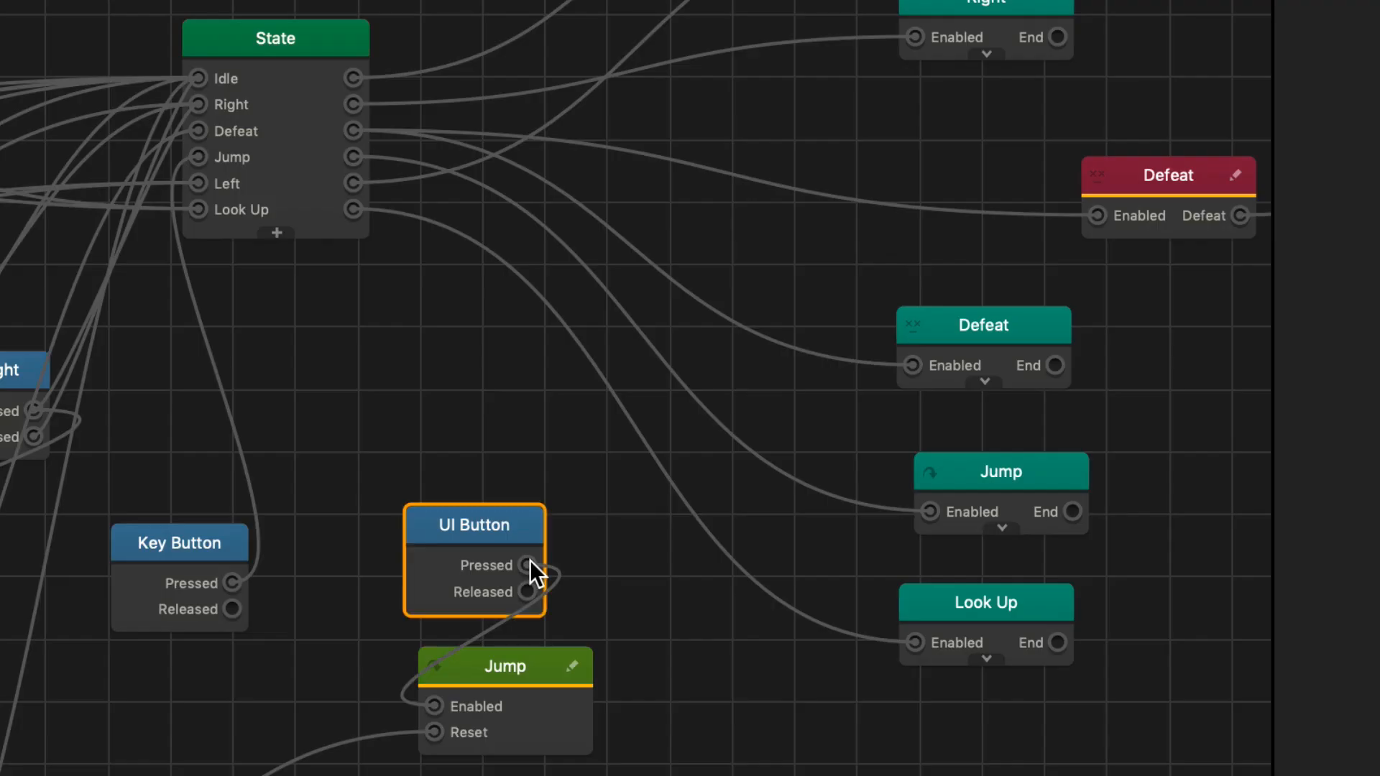
drag(536, 572, 198, 163)
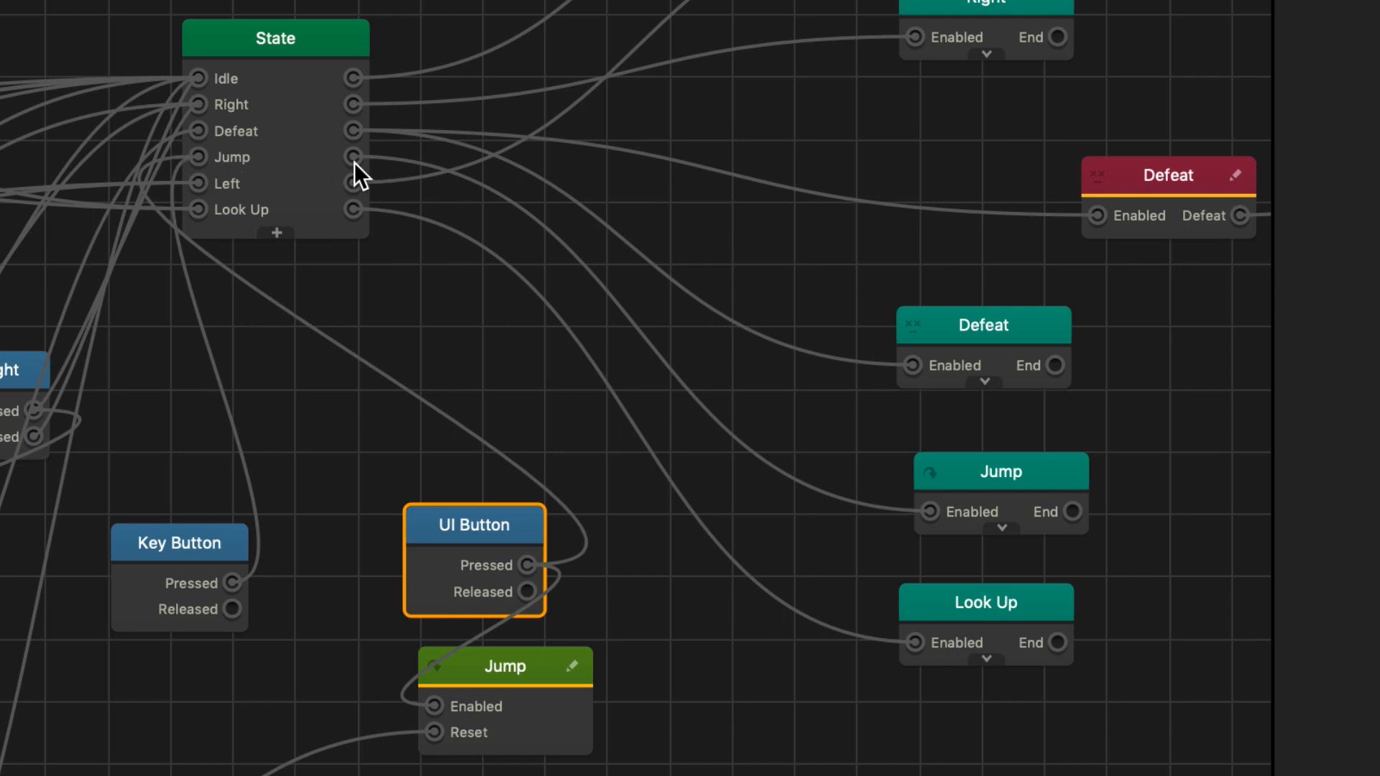
click(1001, 471)
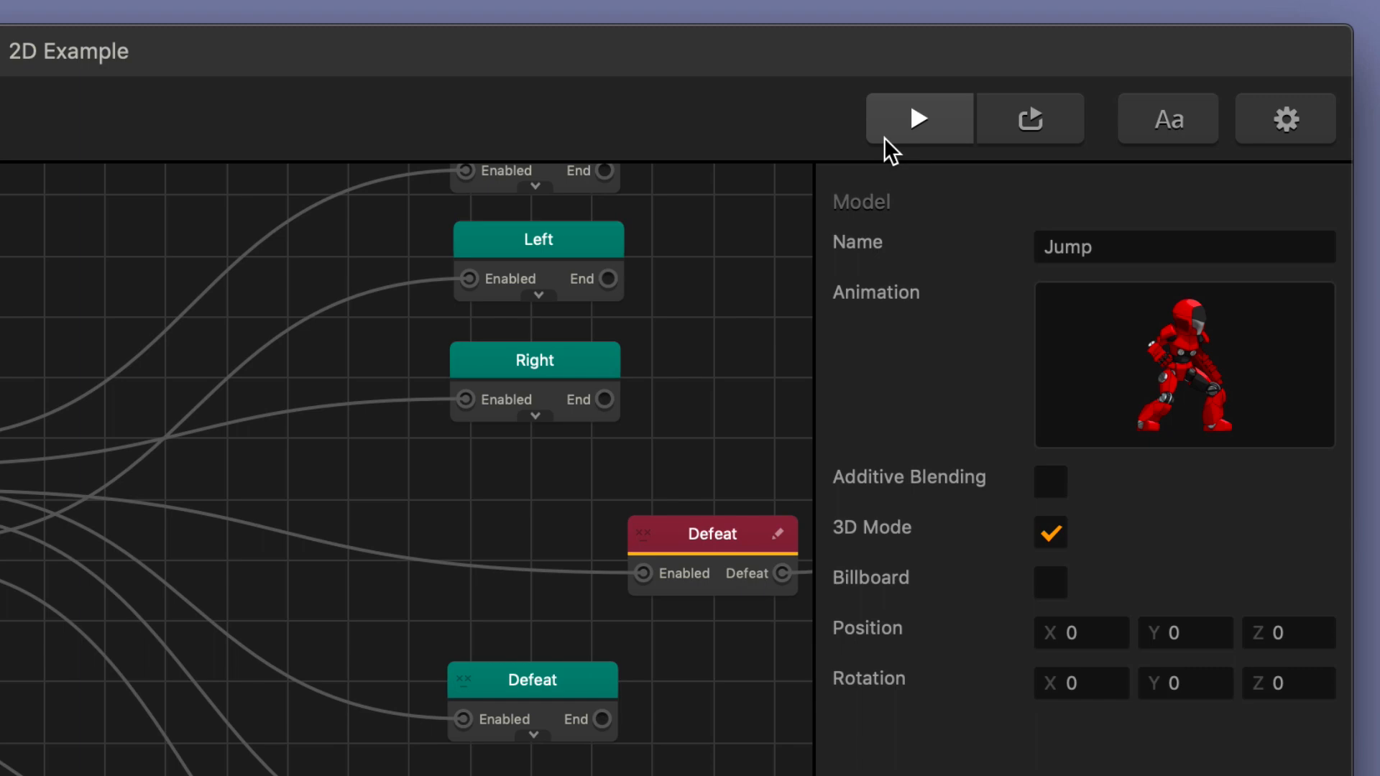
mouse_move(944, 283)
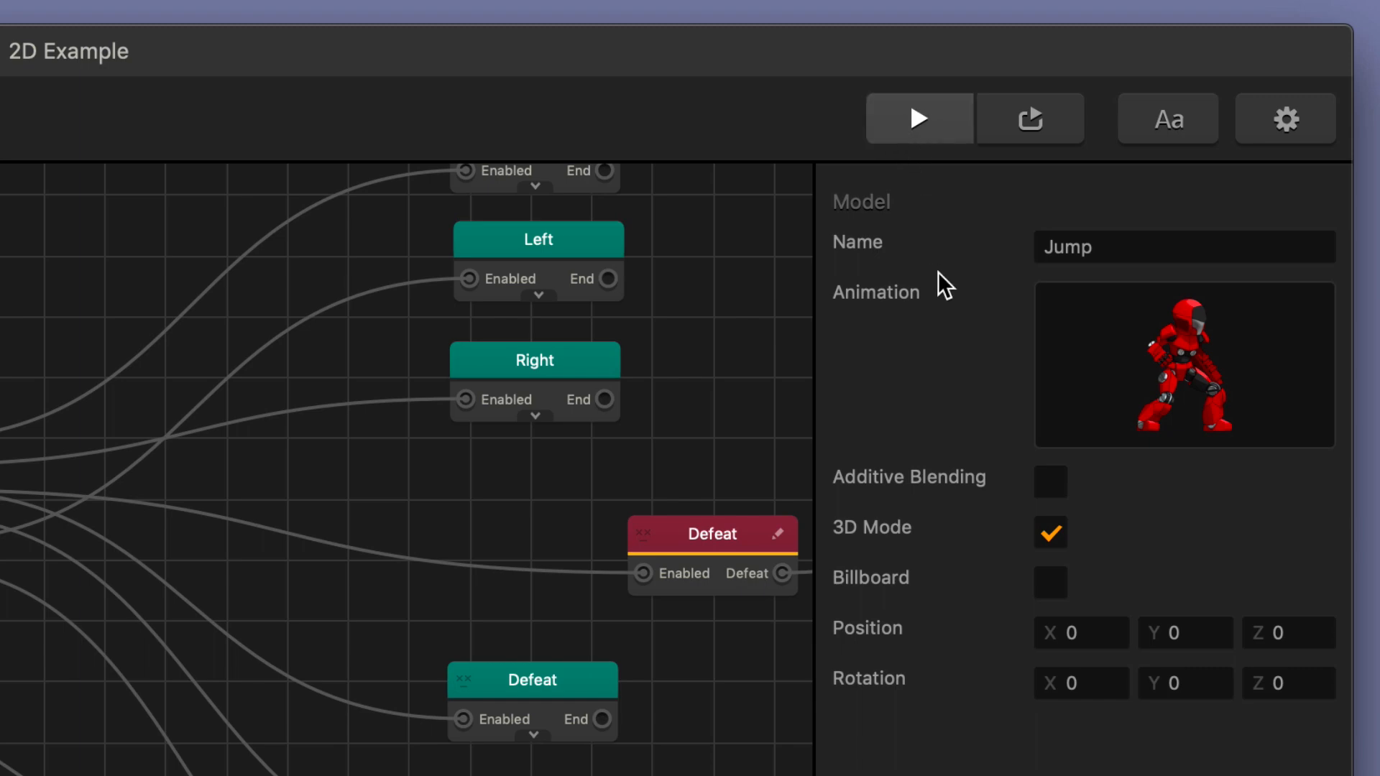
- Start a test play showing the red character with the triangle Jump button on screen
click(918, 118)
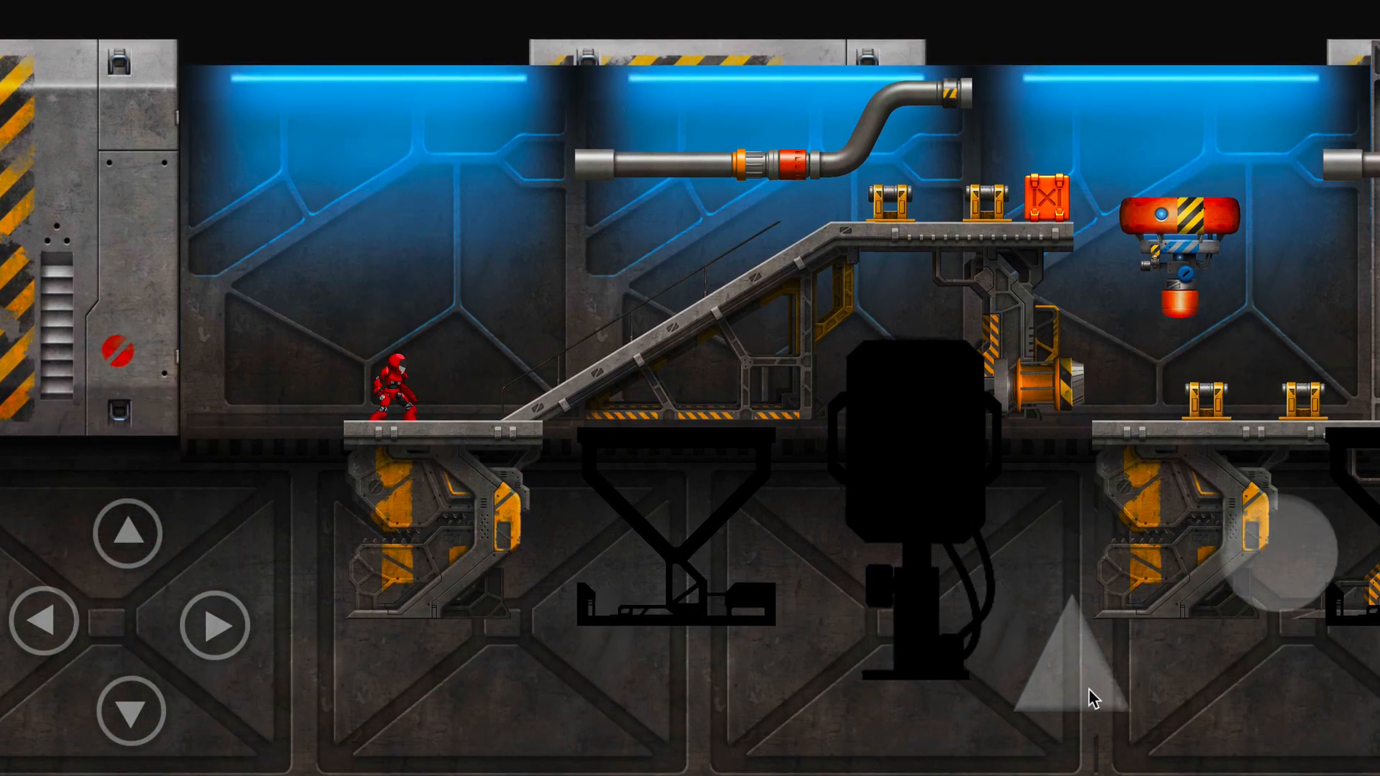
mouse_move(437, 471)
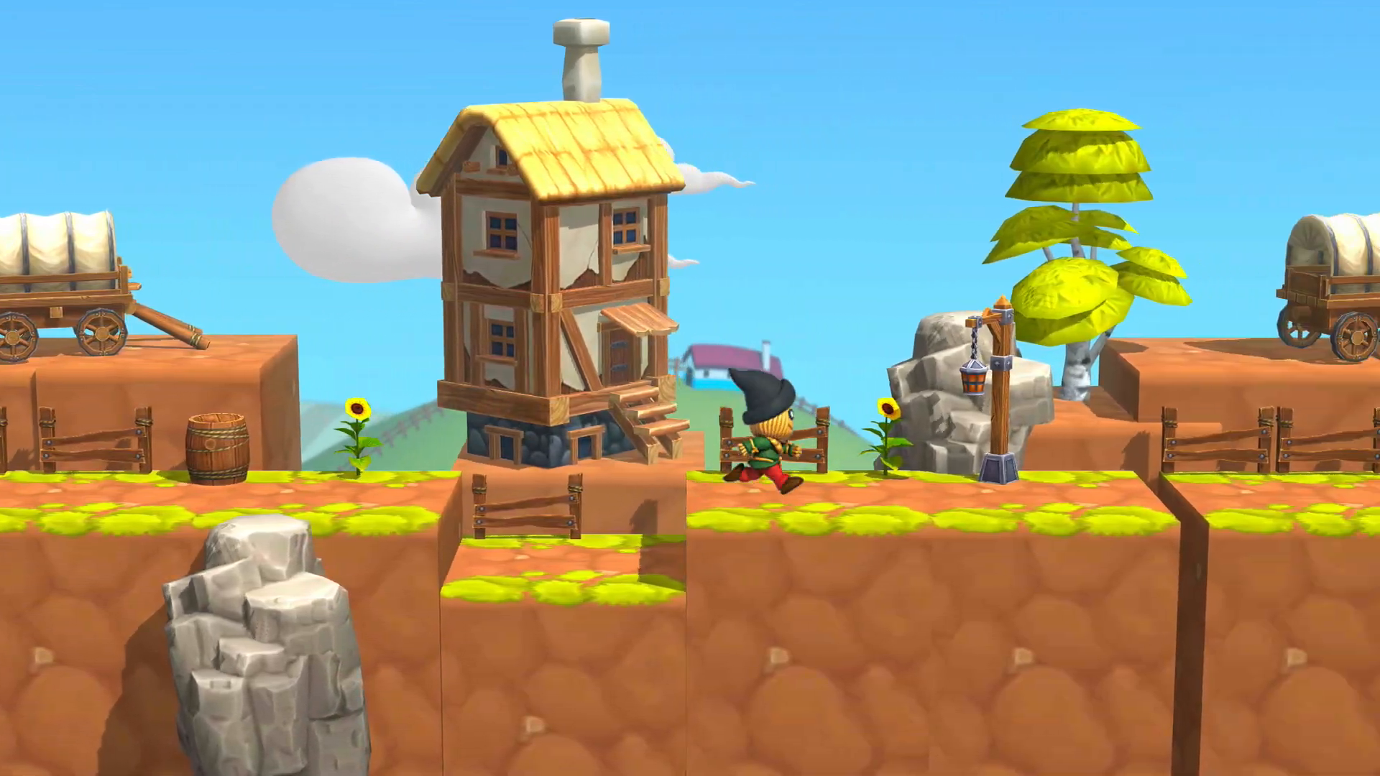
- Control the character with the Right key in the Milo Run village preview
scroll(right, 3)
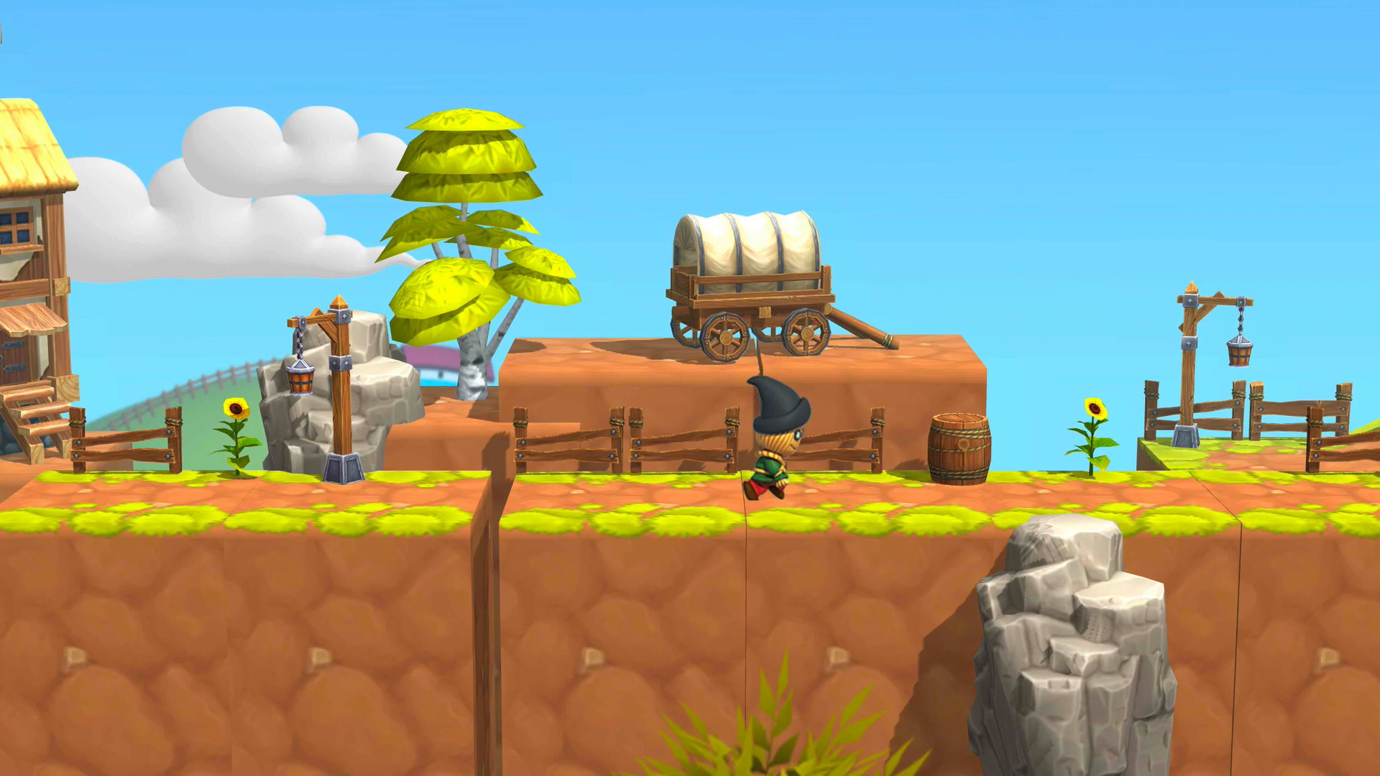
key(Right)
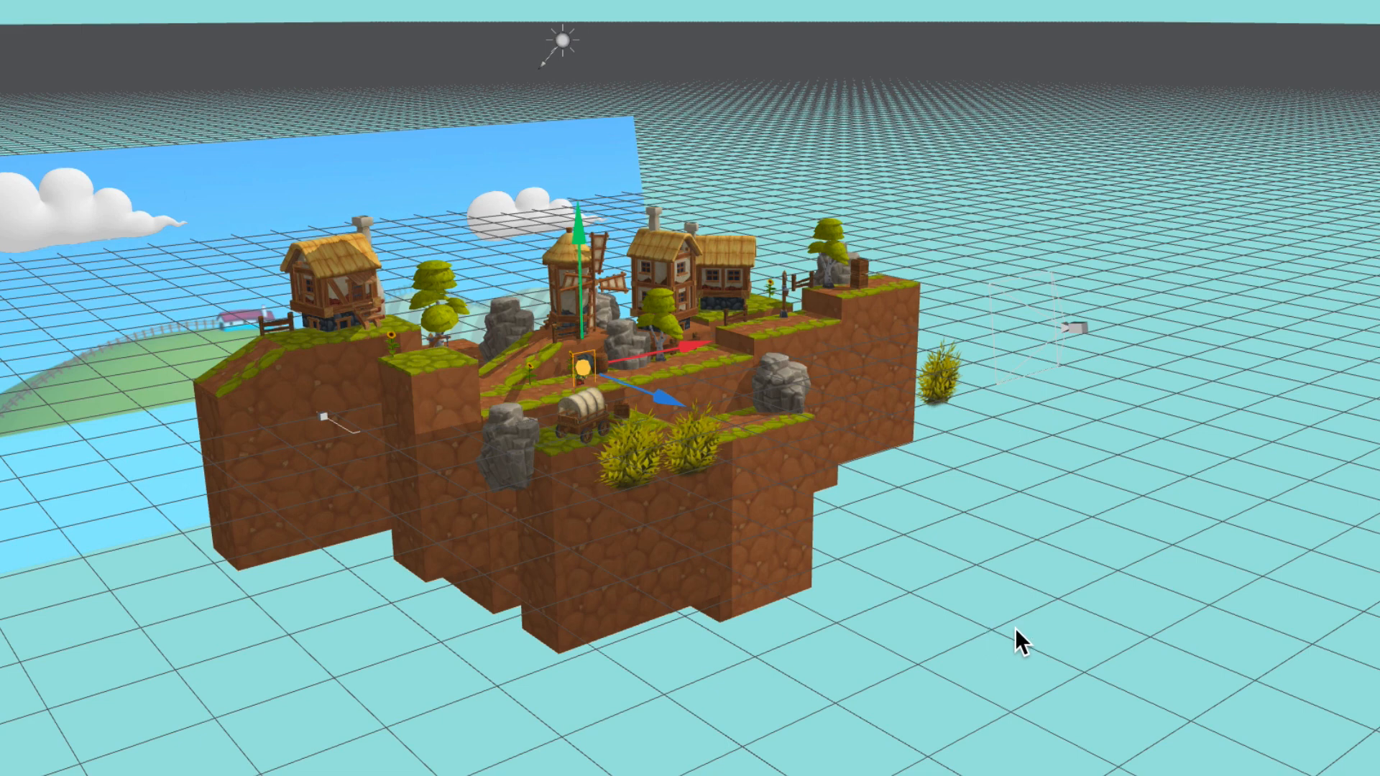
mouse_move(1240, 443)
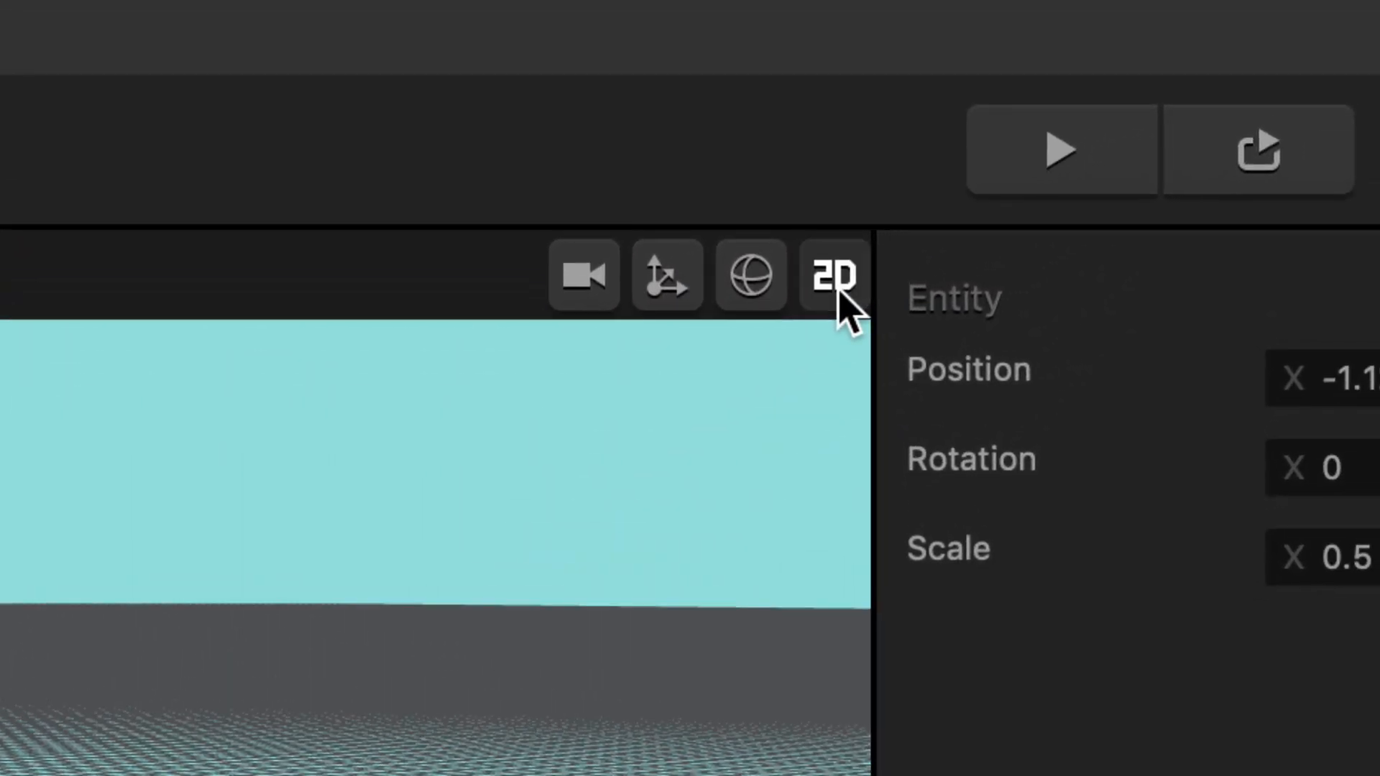
- Toggle the 3D World viewport of the village island to the flat 2D view
click(830, 274)
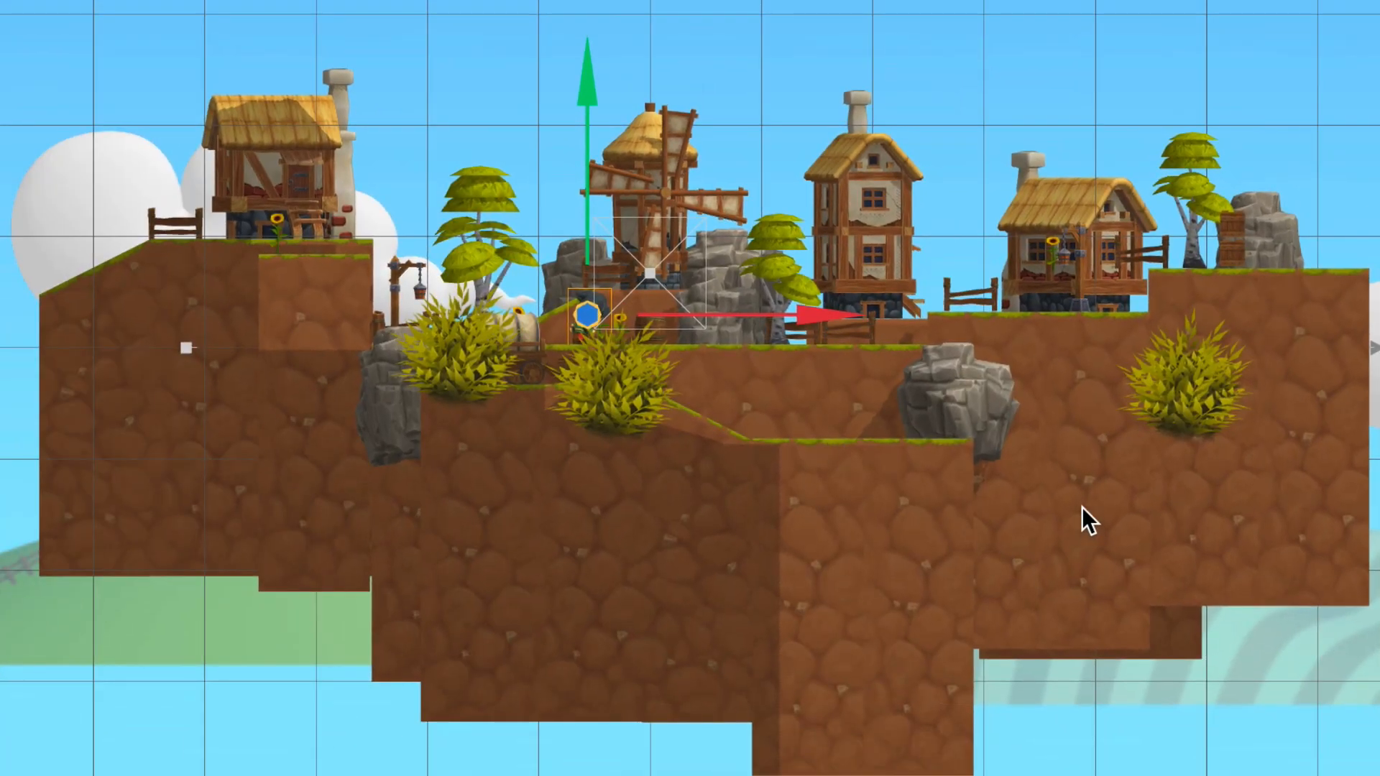
mouse_move(799, 711)
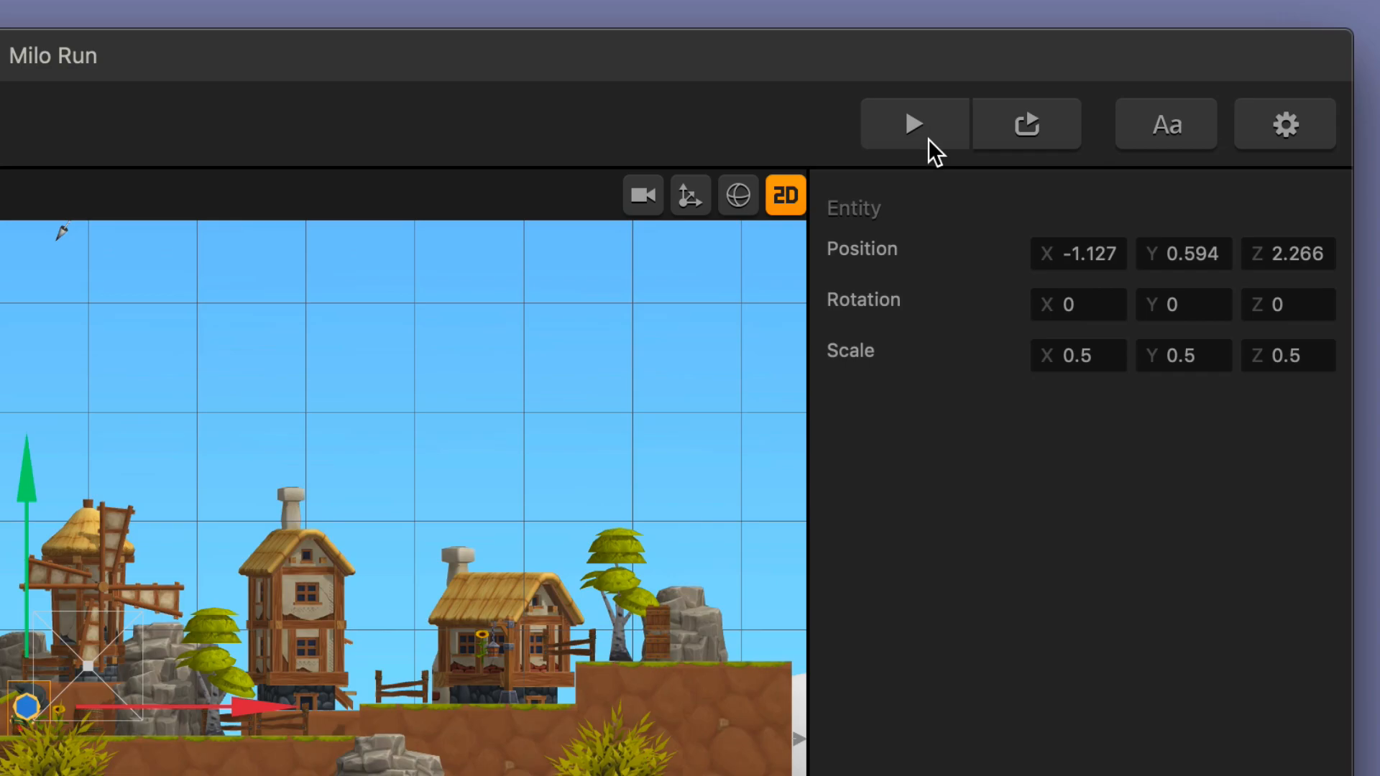
- Run the Milo Run preview of the village level in its 2D view
click(913, 124)
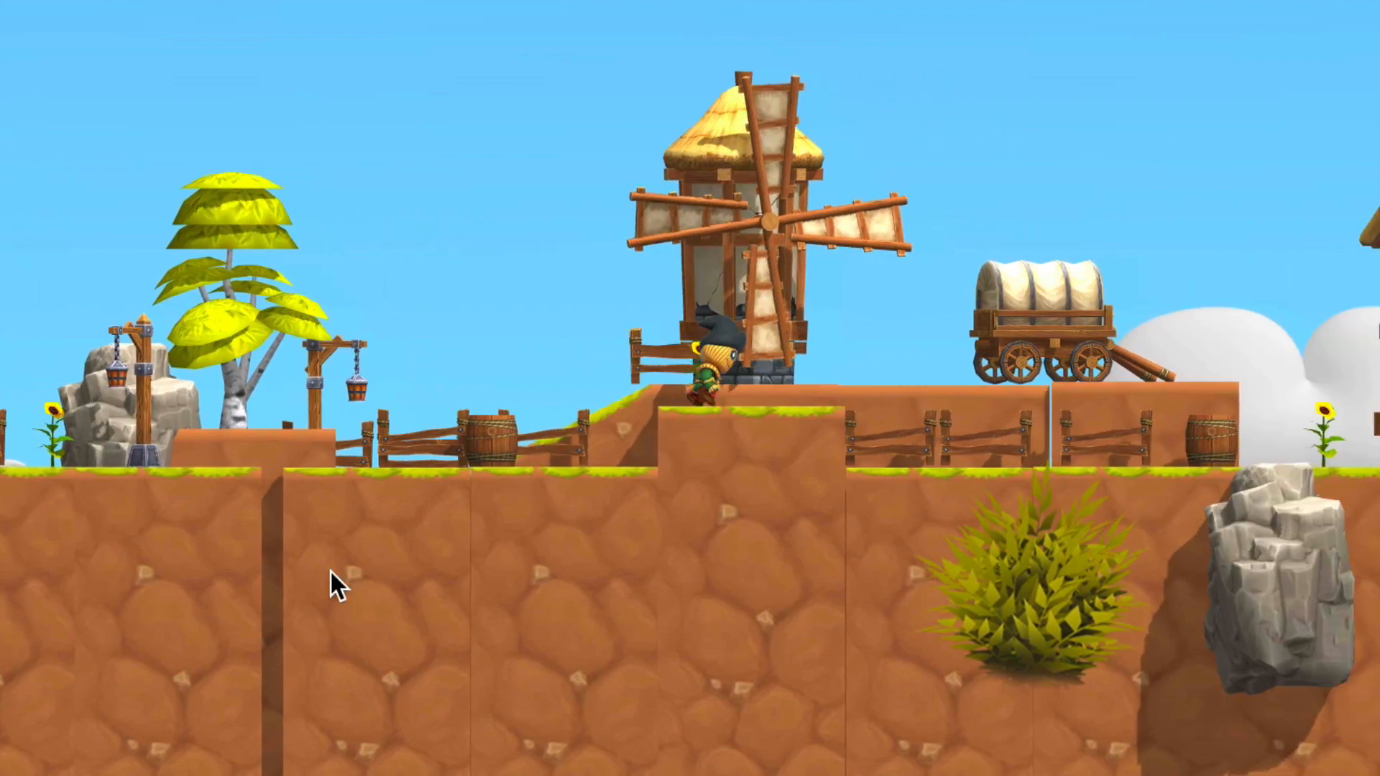
scroll(right, 3)
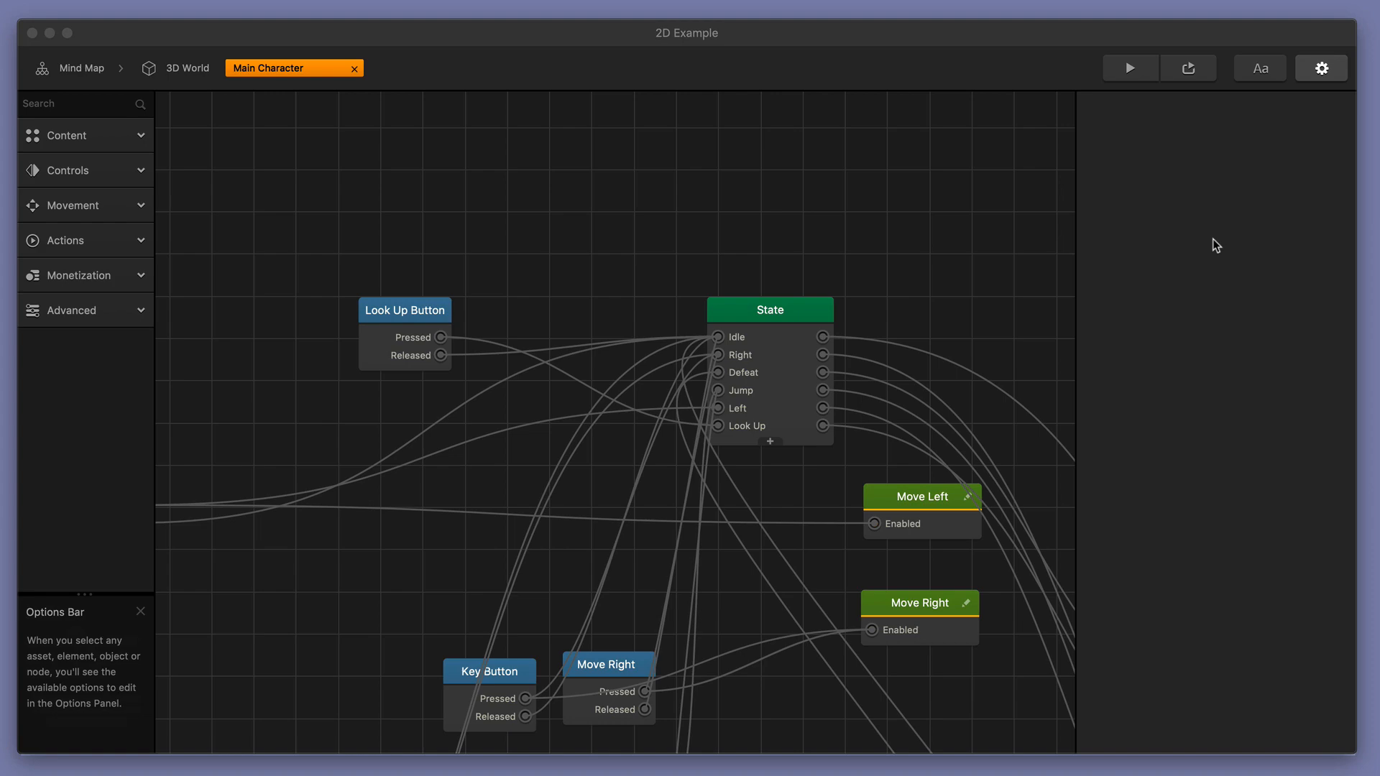
- Place a Keyboard Button node set to the up arrow beside Look Up Button, then test-play the level
click(1130, 68)
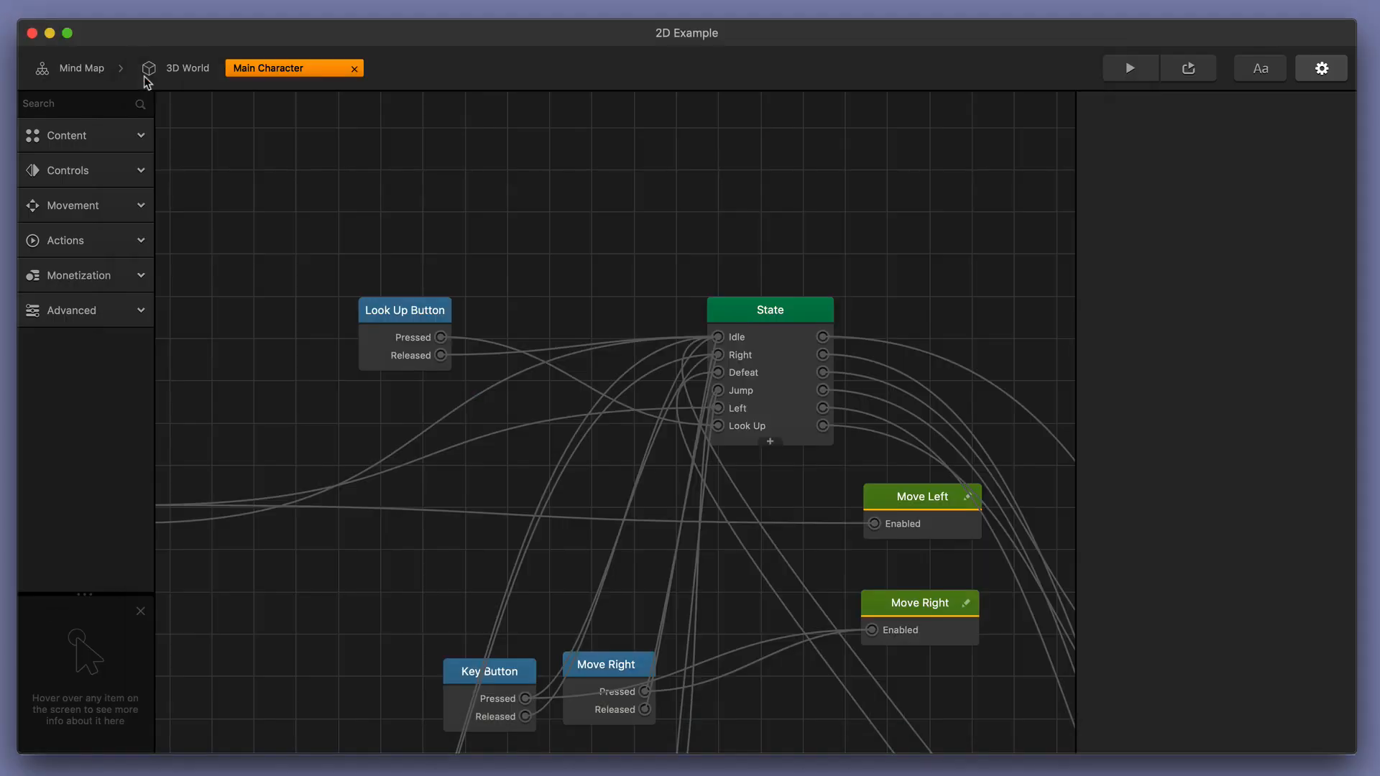
click(85, 169)
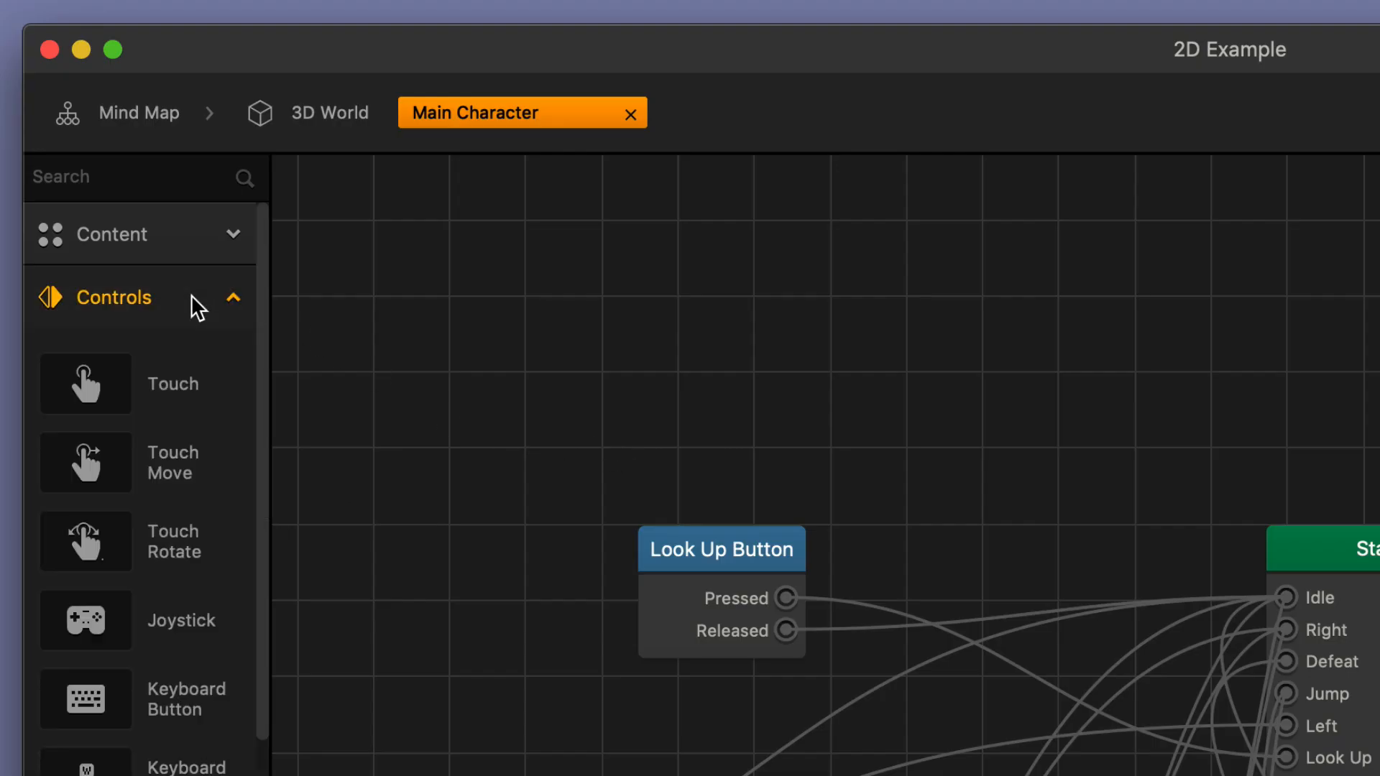
mouse_move(207, 696)
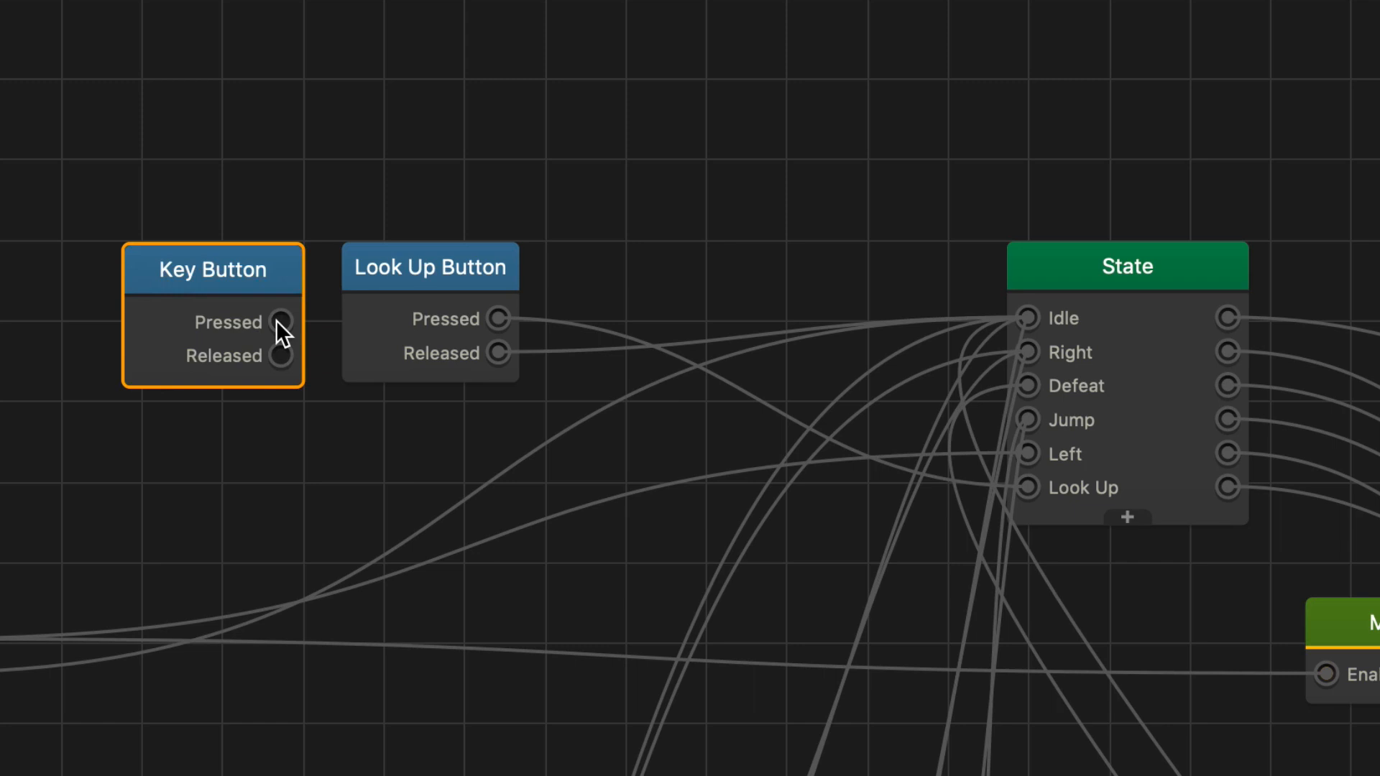
drag(281, 321, 353, 328)
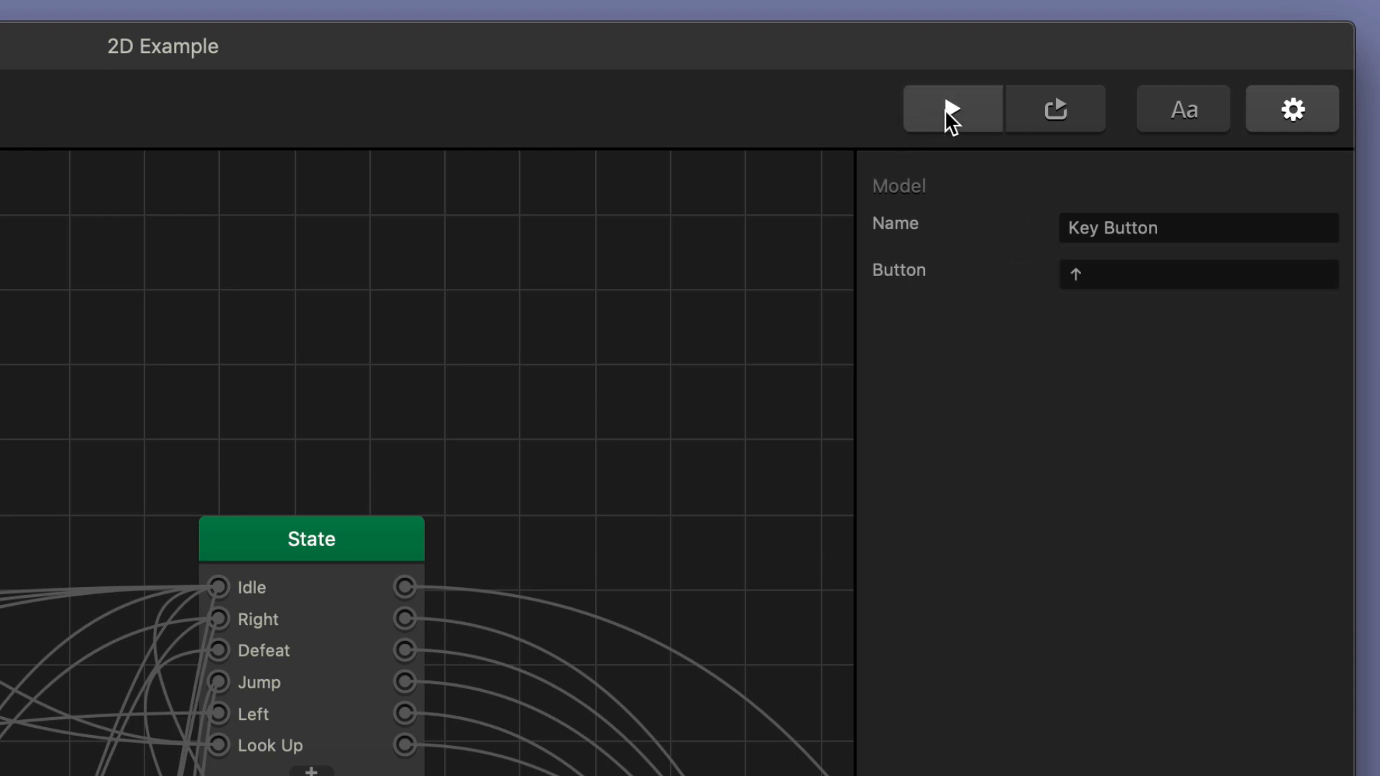
click(950, 107)
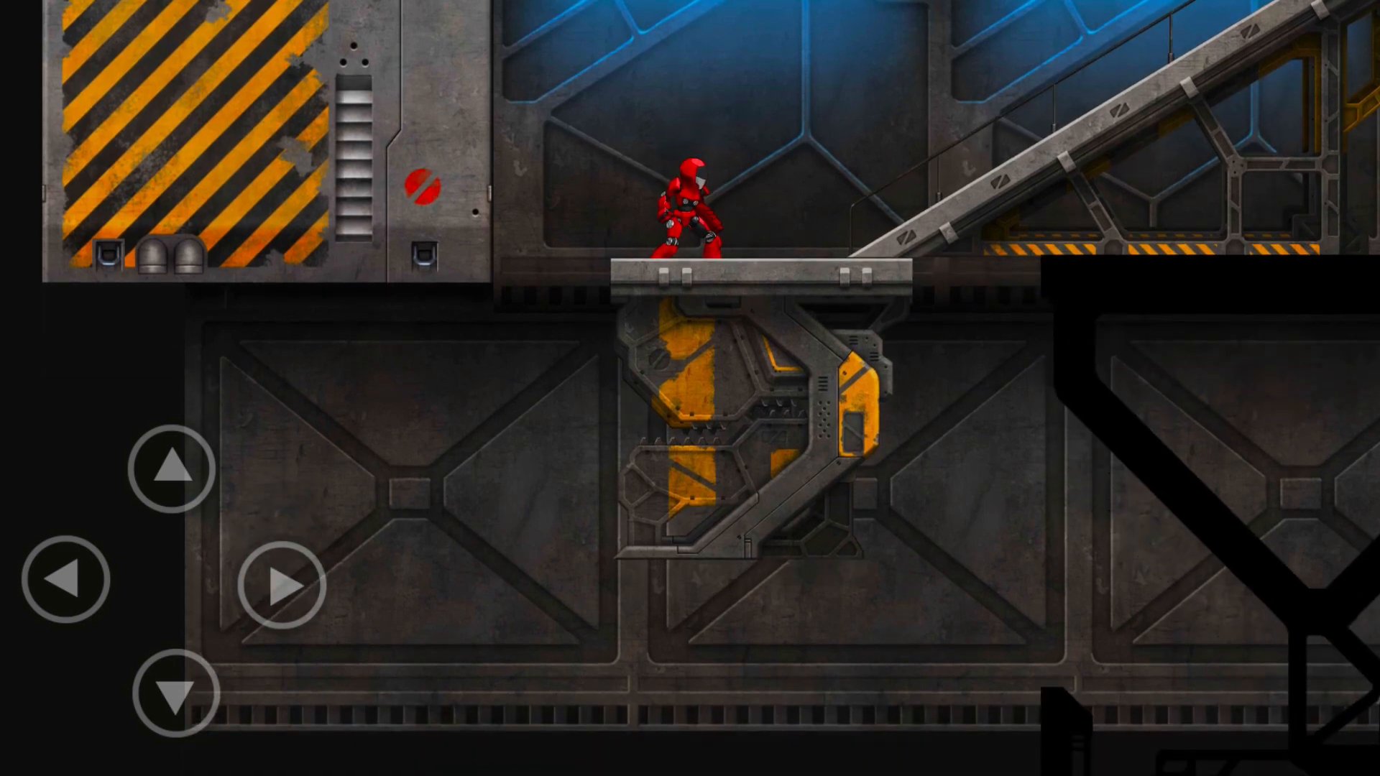